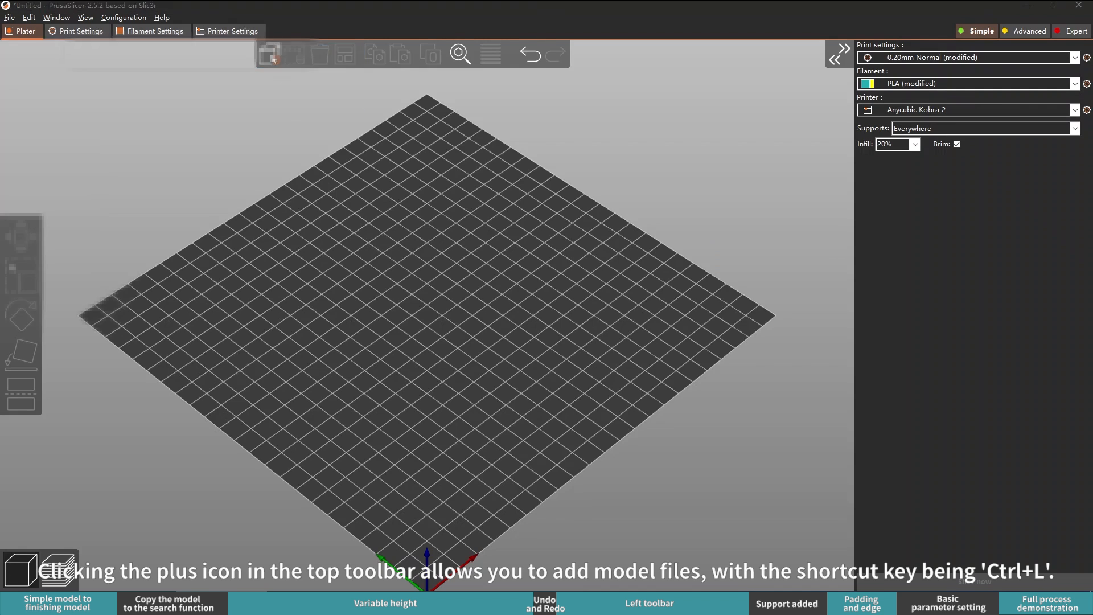
# Load the 3DBenchy model, then delete it and clear all models from the plate.
pyautogui.click(269, 55)
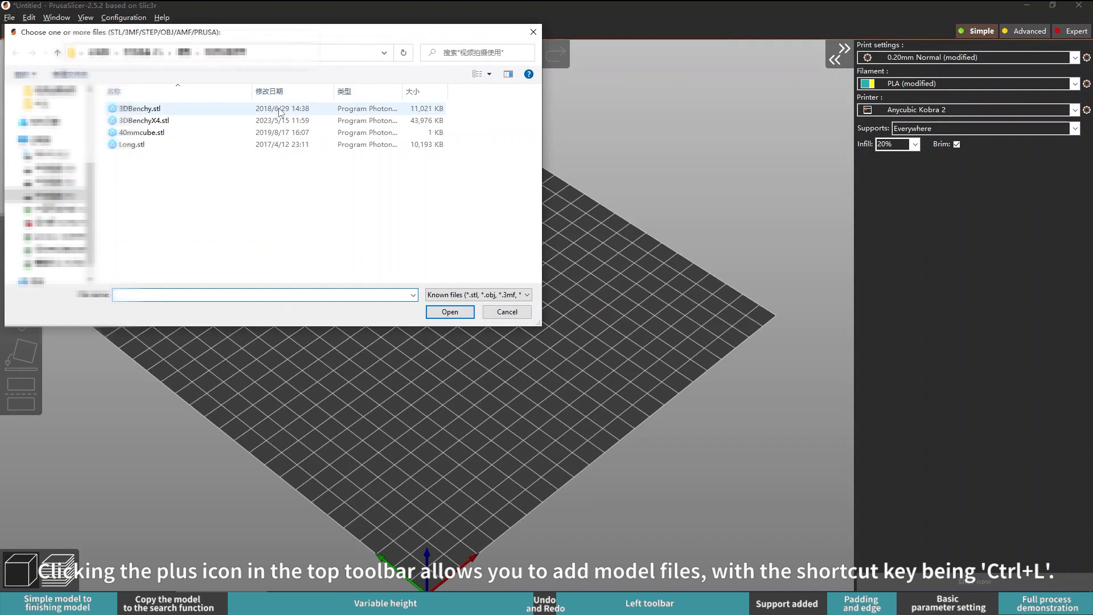
pyautogui.click(449, 313)
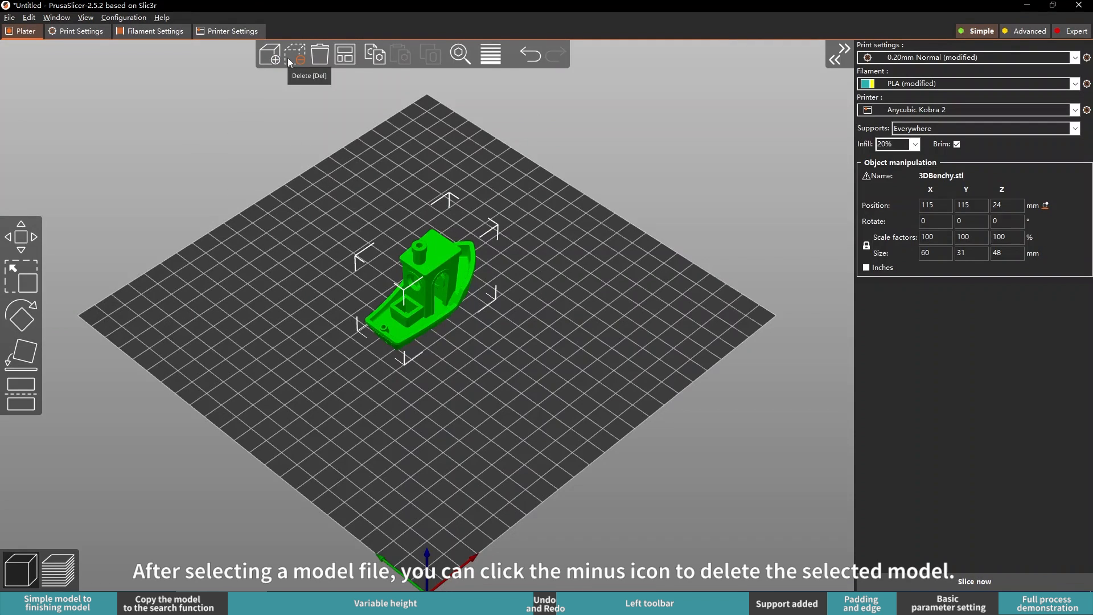
pyautogui.moveTo(295, 54)
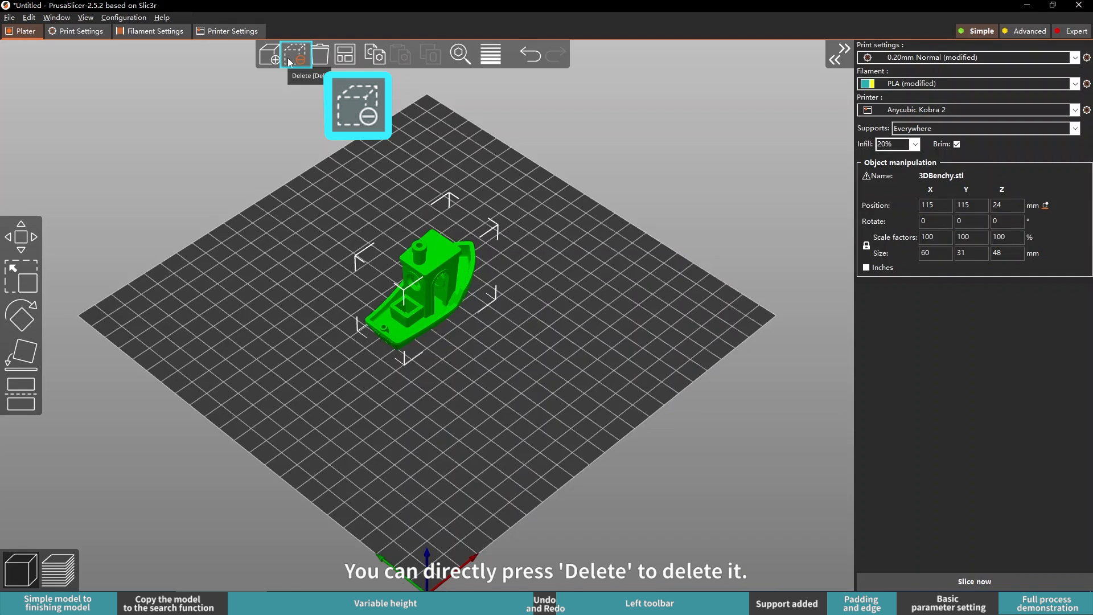
pyautogui.click(295, 55)
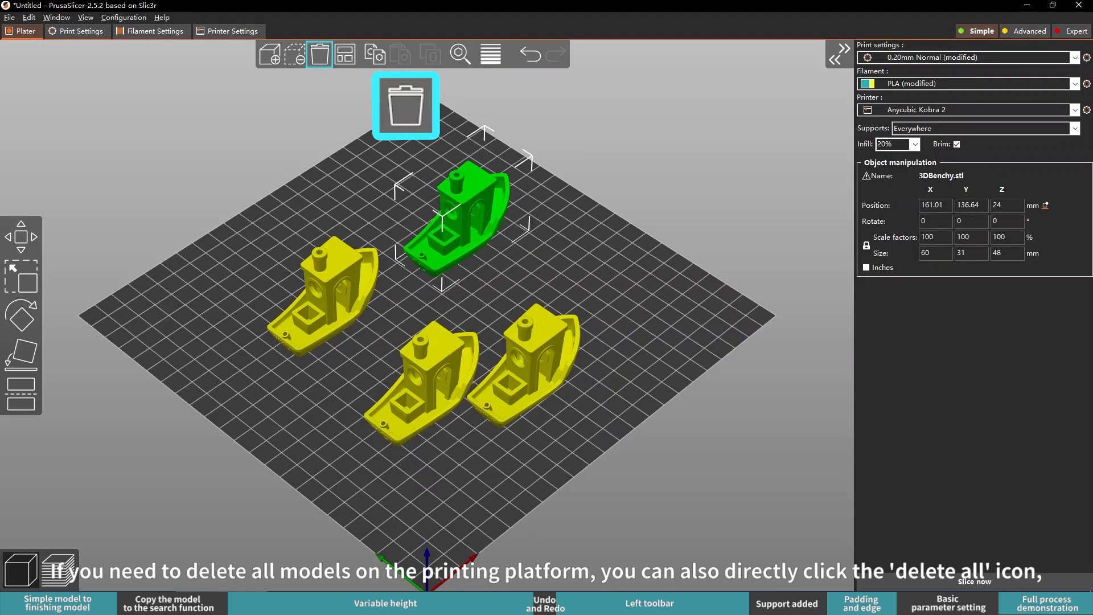
pyautogui.moveTo(318, 55)
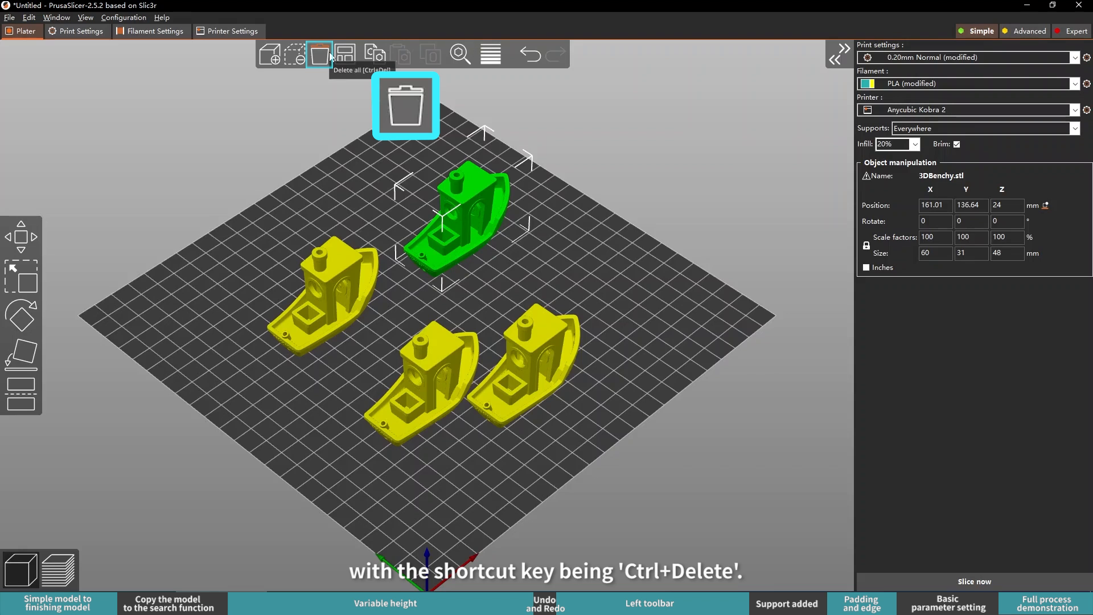
pyautogui.click(319, 55)
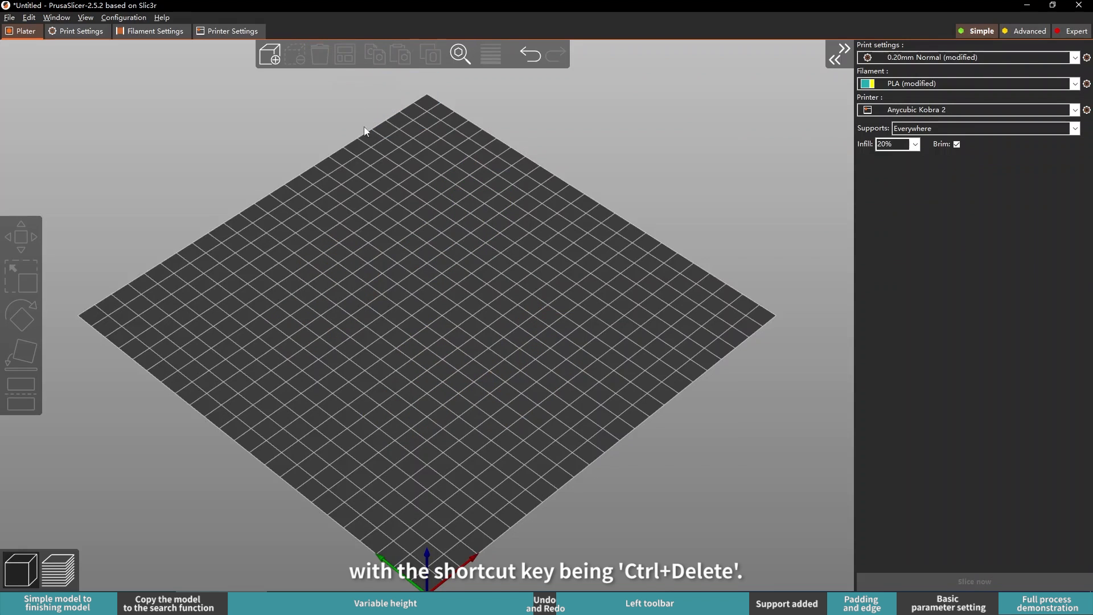
# Undo to restore the Benchy copies, auto-arrange them and adjust the arrange spacing slider.
pyautogui.click(344, 55)
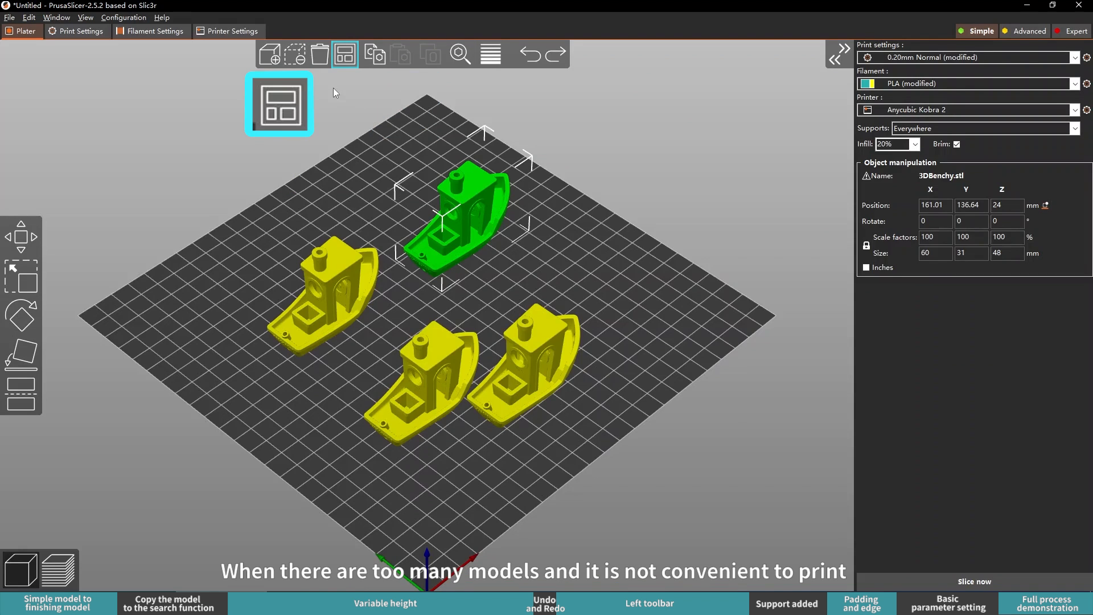
pyautogui.moveTo(344, 54)
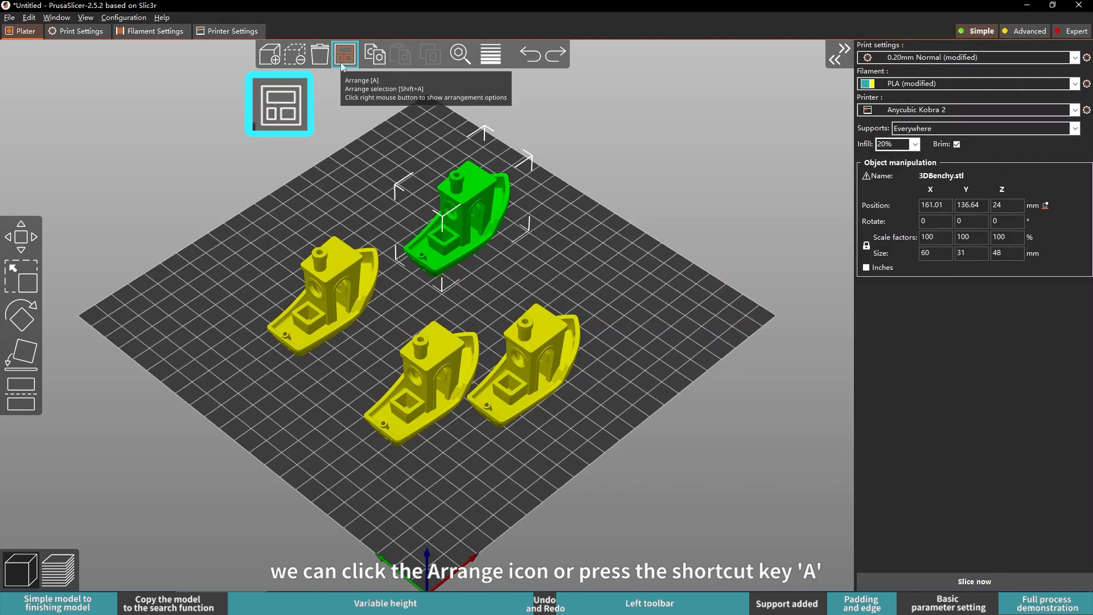
pyautogui.click(344, 54)
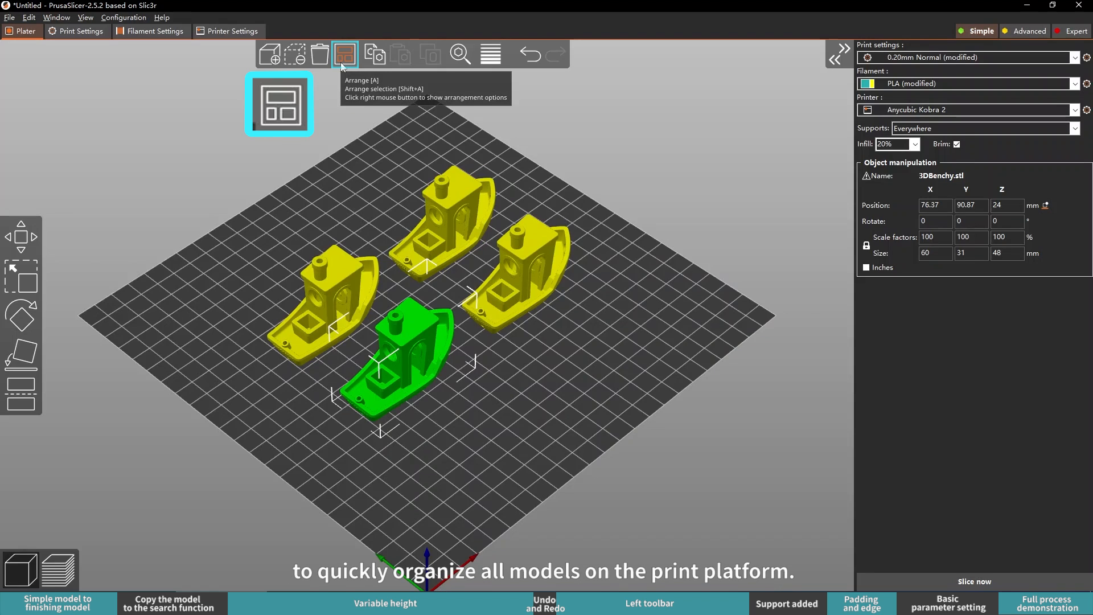
pyautogui.rightClick(344, 55)
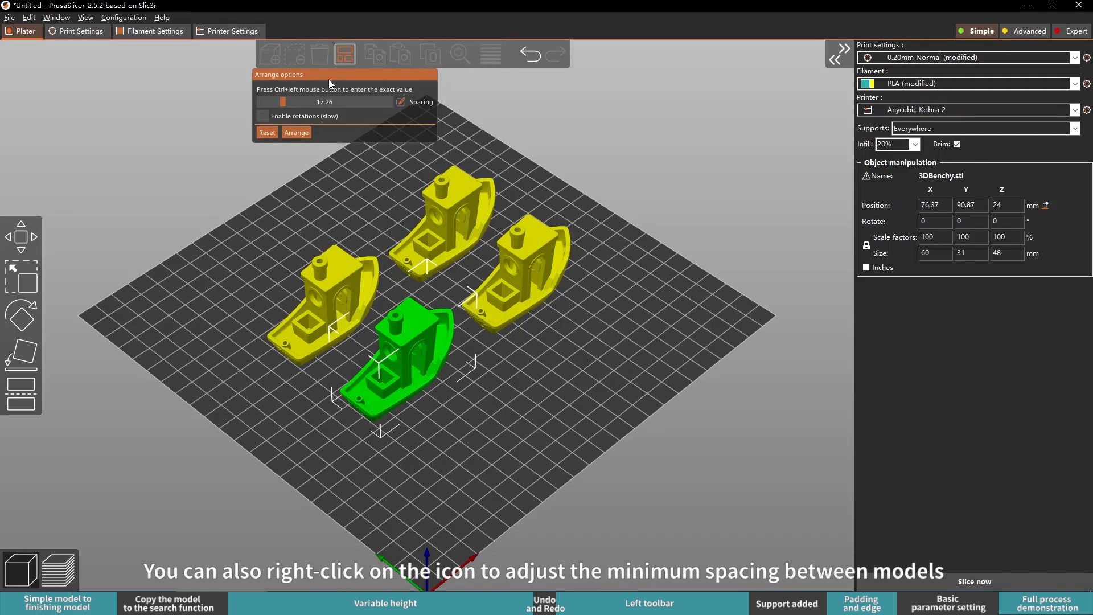
pyautogui.moveTo(279, 102); pyautogui.dragTo(296, 101)
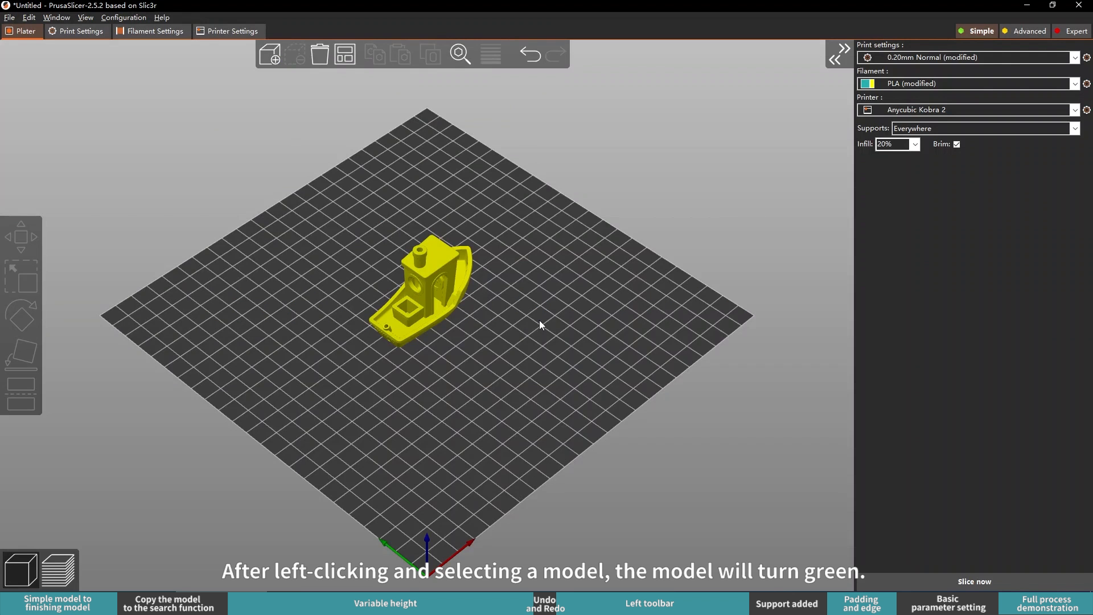
pyautogui.moveTo(377, 247)
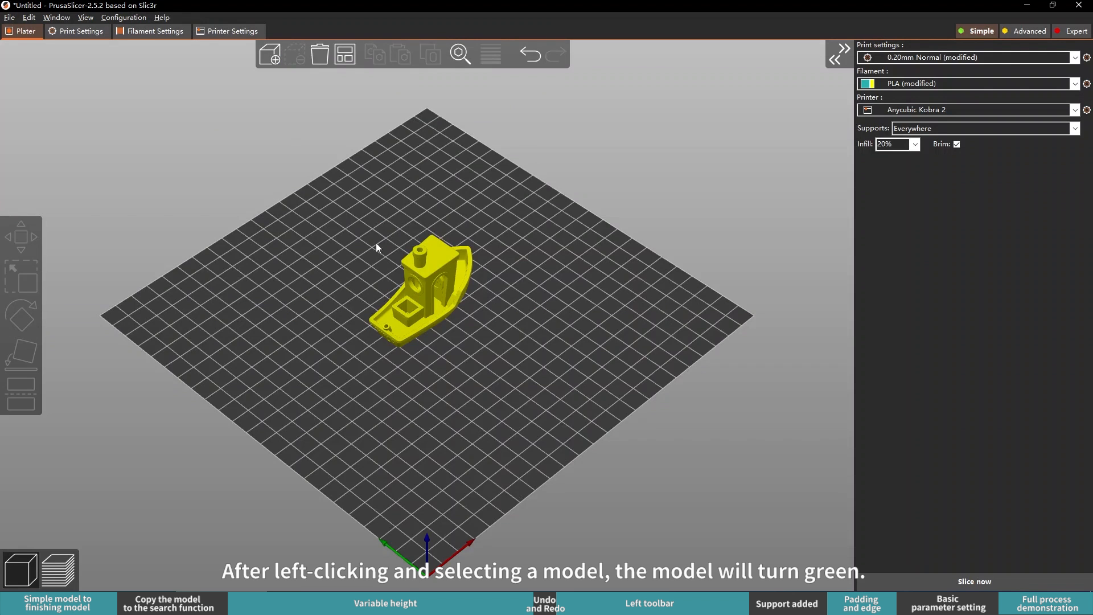
# Select the Benchy and paste a duplicate copy overlapping the original.
pyautogui.click(418, 286)
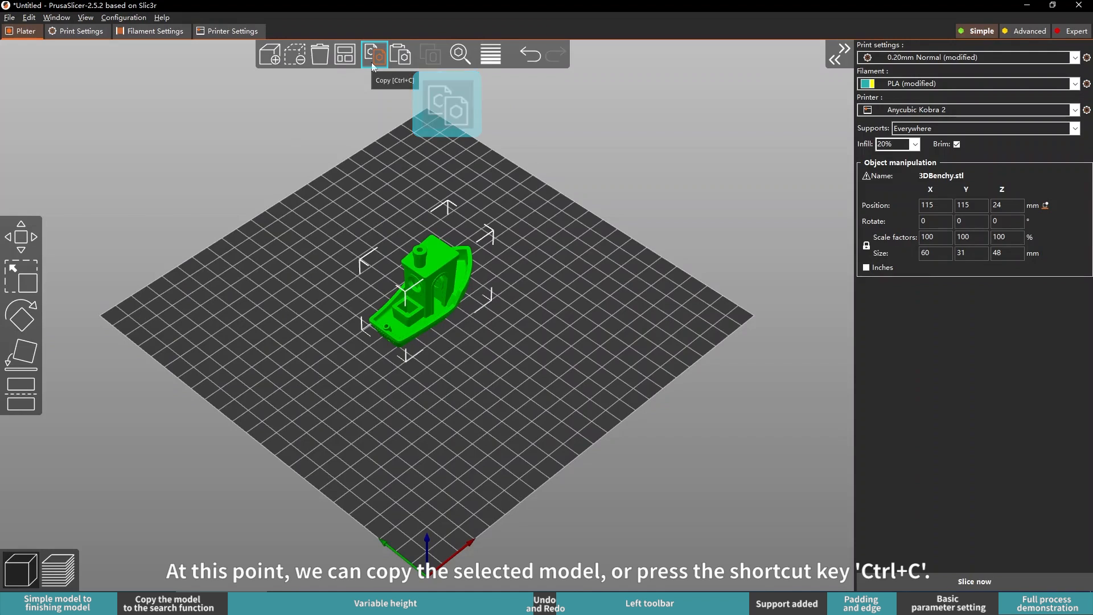
pyautogui.moveTo(401, 55)
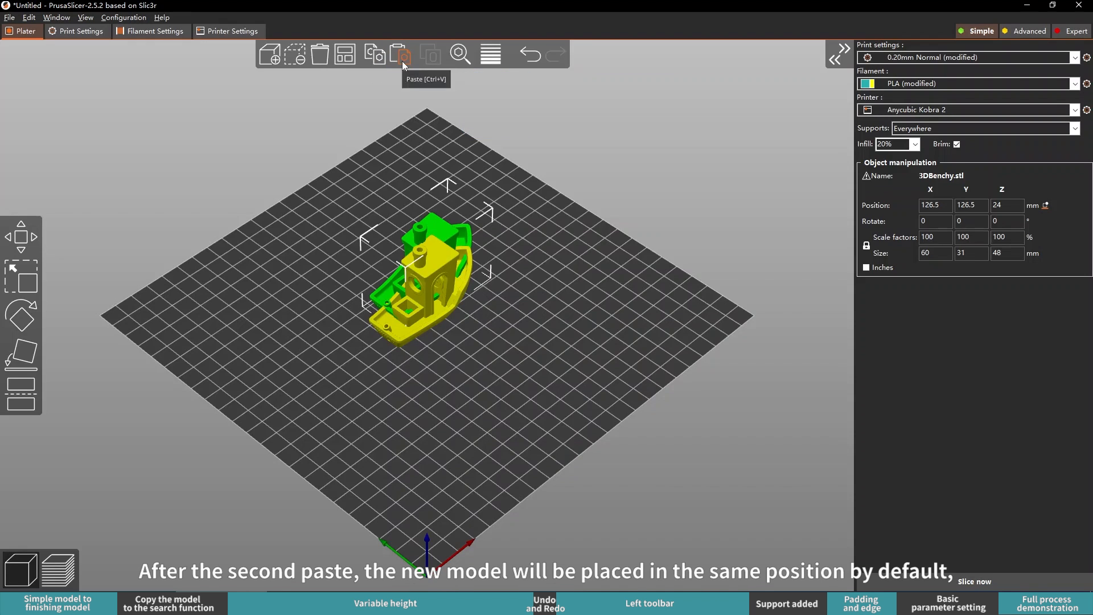
pyautogui.click(400, 54)
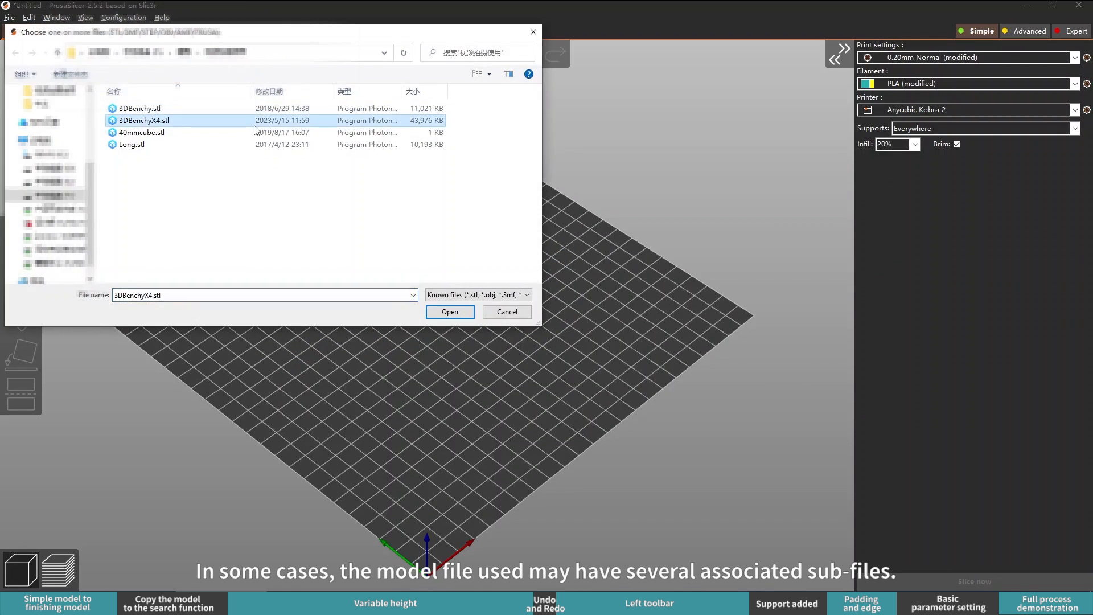
# Load 3DBenchyX4.stl, split it into four separate boats and select one of them.
pyautogui.click(450, 312)
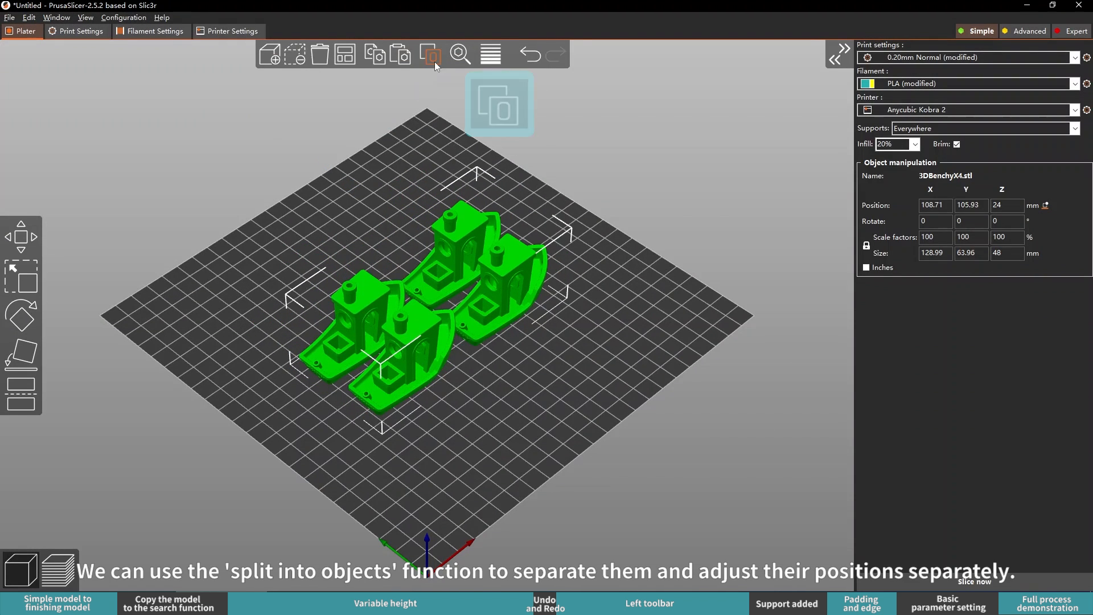
pyautogui.moveTo(431, 54)
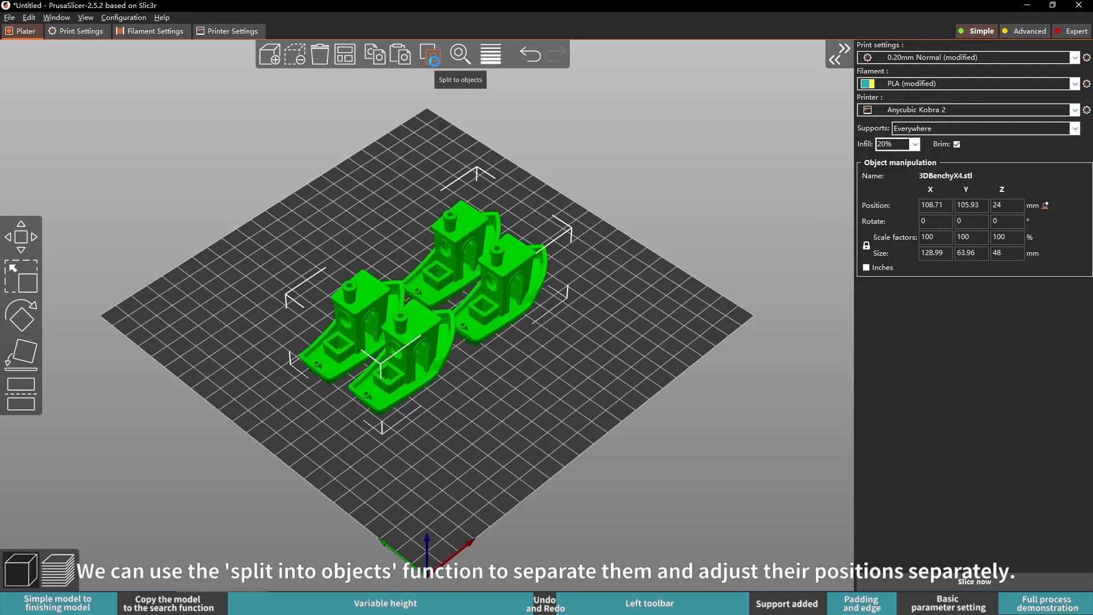
pyautogui.click(430, 55)
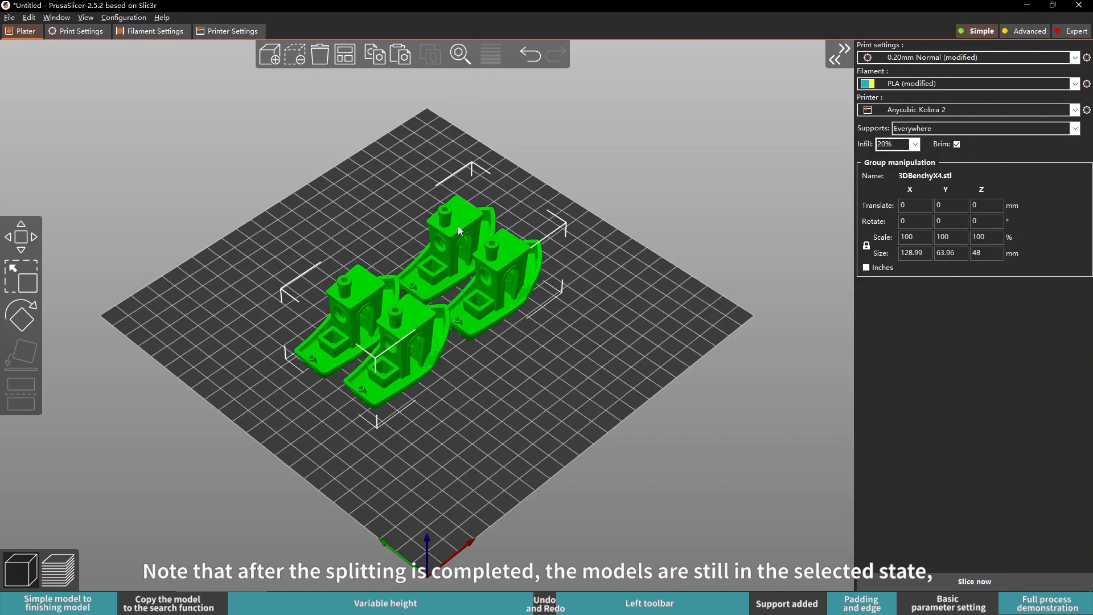
pyautogui.click(636, 139)
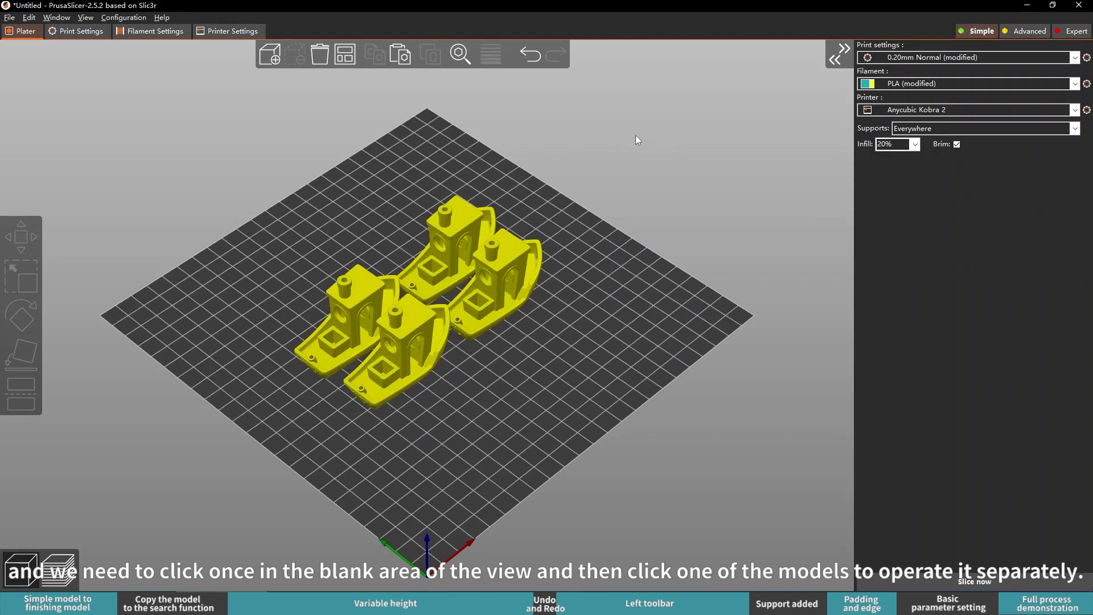
pyautogui.click(552, 306)
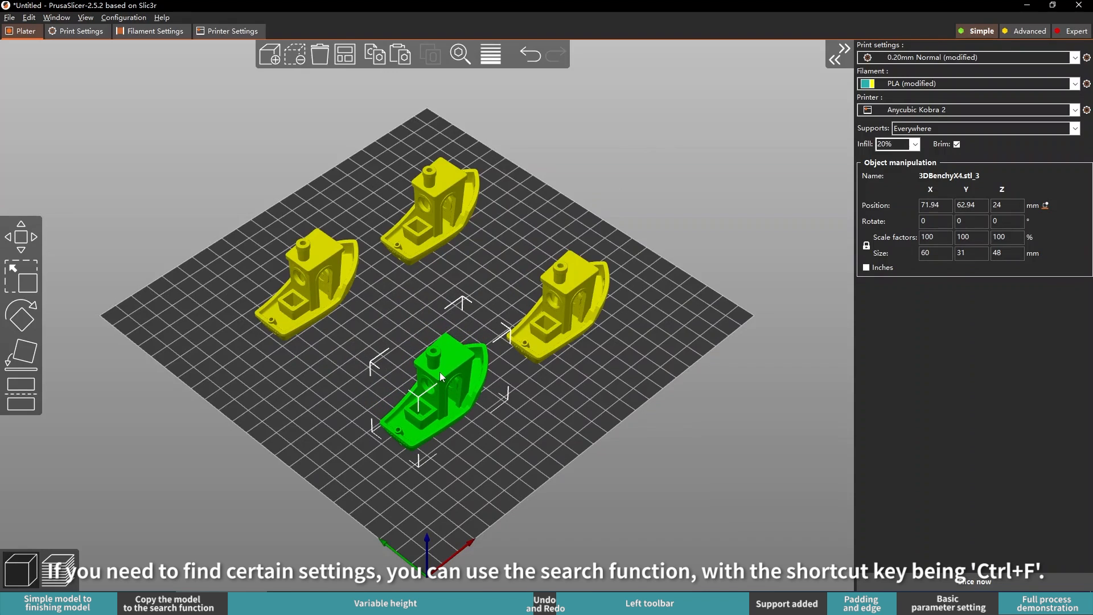
pyautogui.moveTo(459, 55)
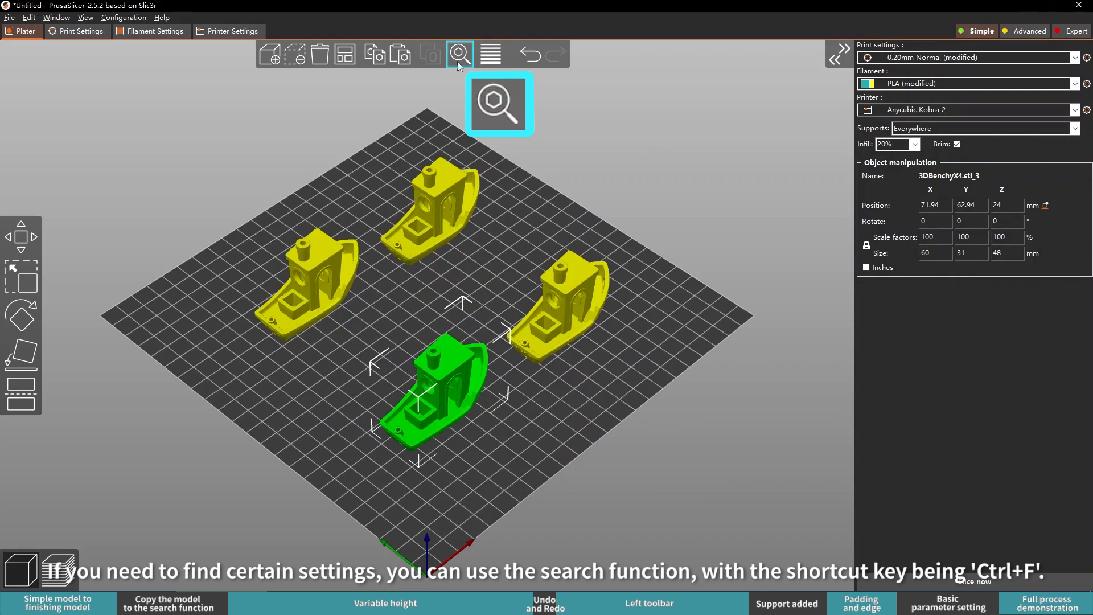
pyautogui.moveTo(459, 55)
pyautogui.write('Tem')
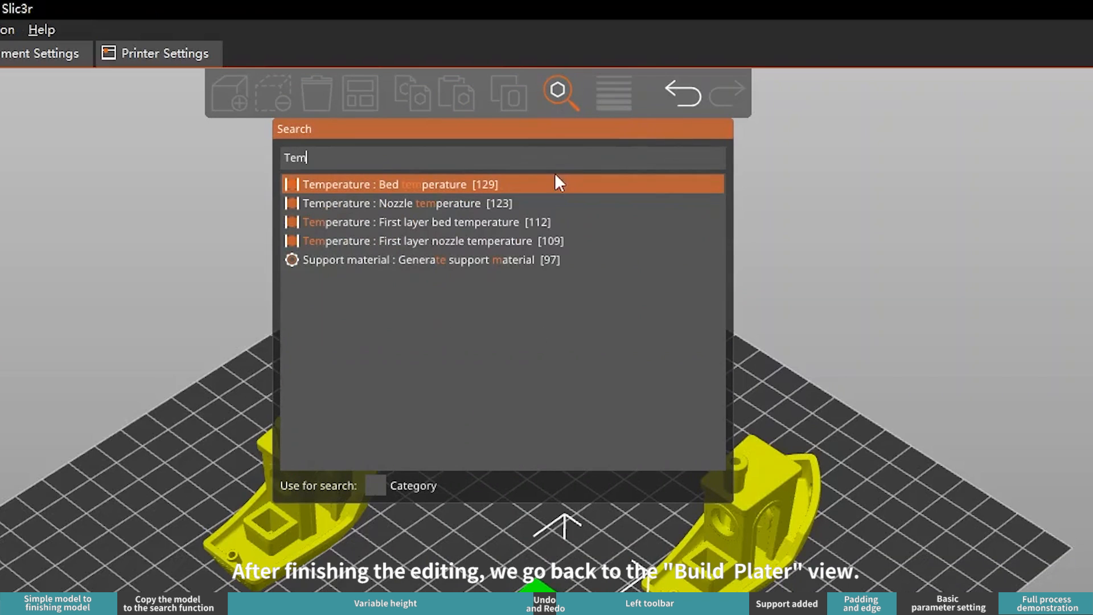
# Jump to the filament bed temperature setting (60 °C) and return to the Plater view.
pyautogui.click(418, 185)
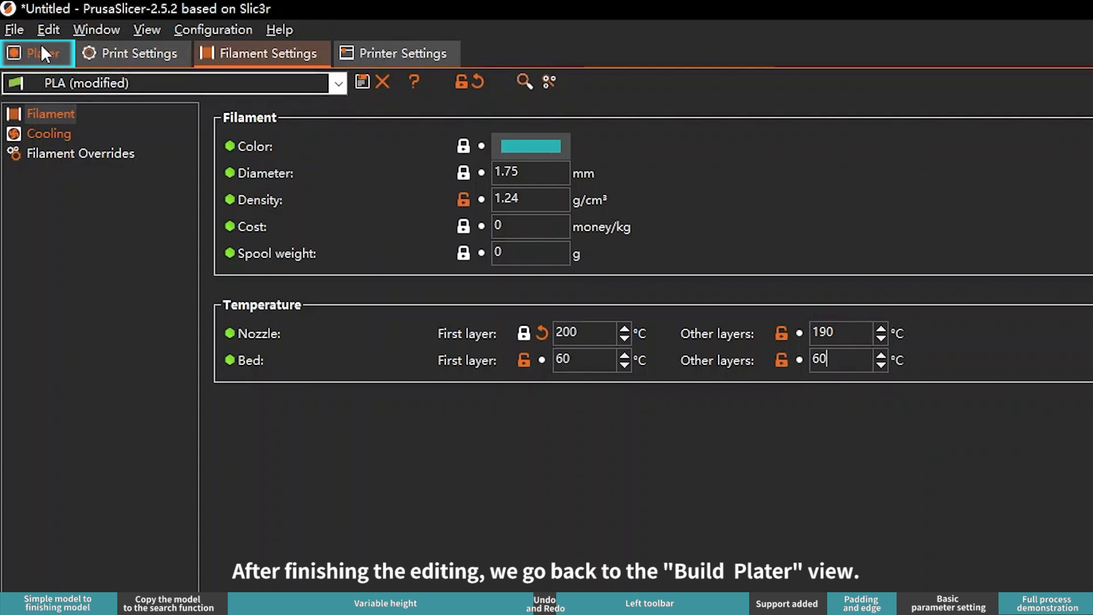
pyautogui.click(36, 53)
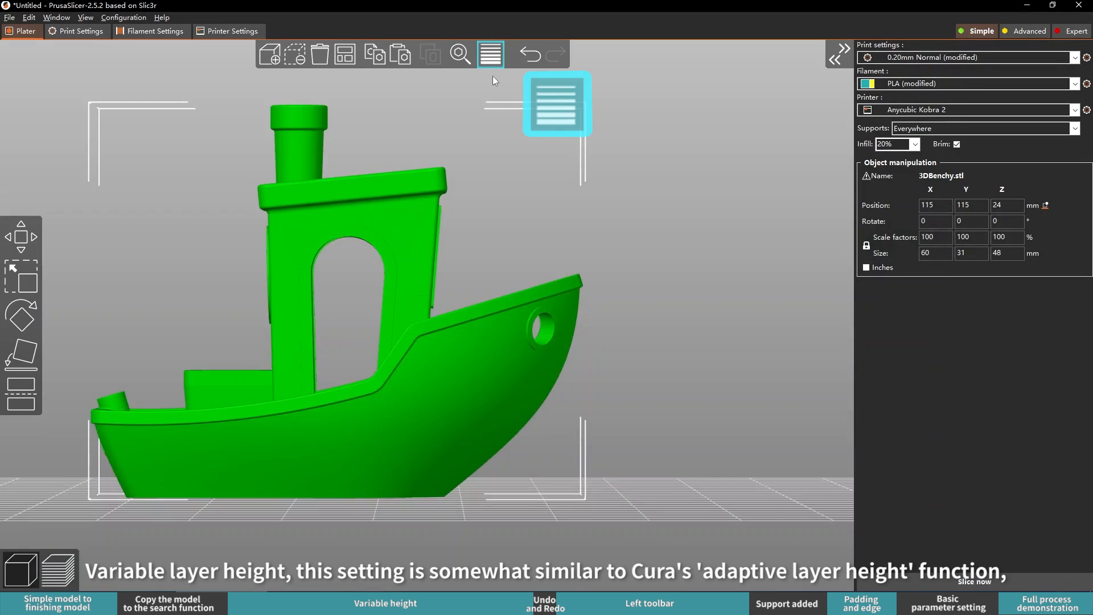
pyautogui.moveTo(490, 54)
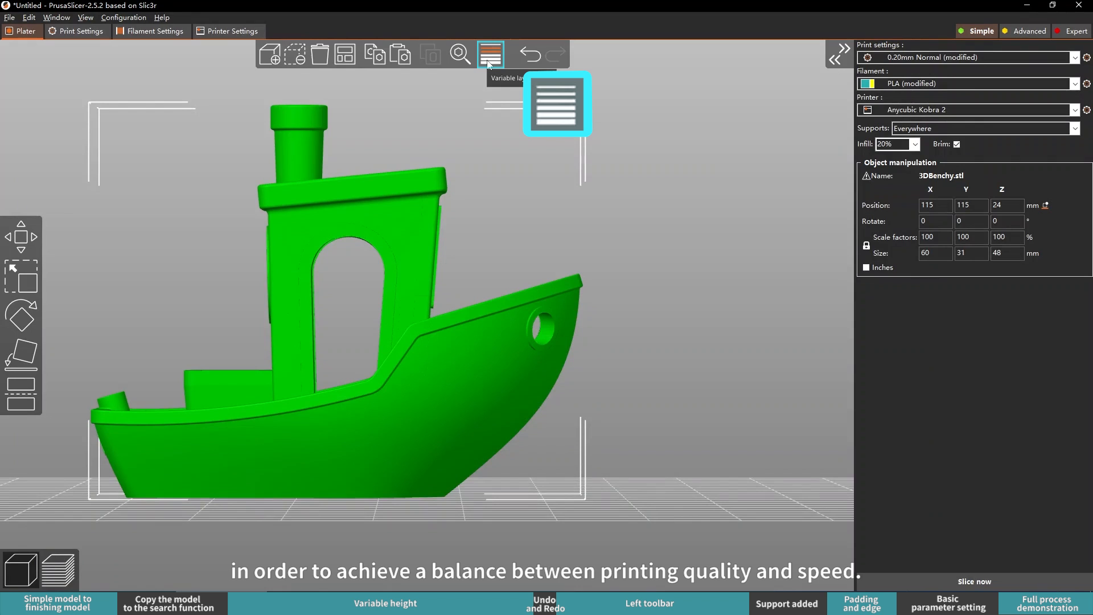
pyautogui.moveTo(490, 54)
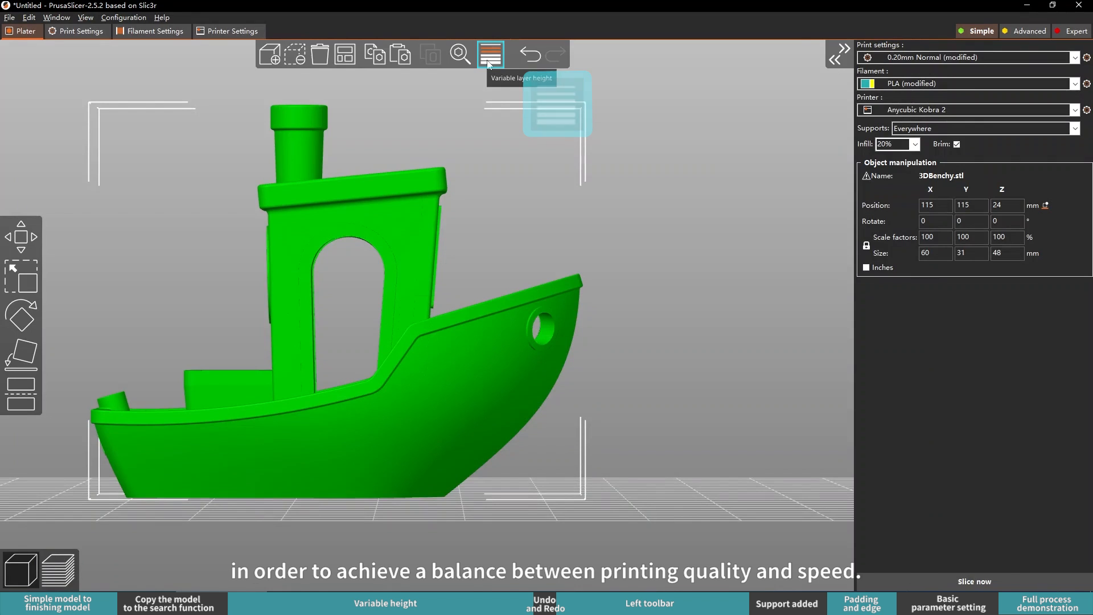
pyautogui.click(490, 55)
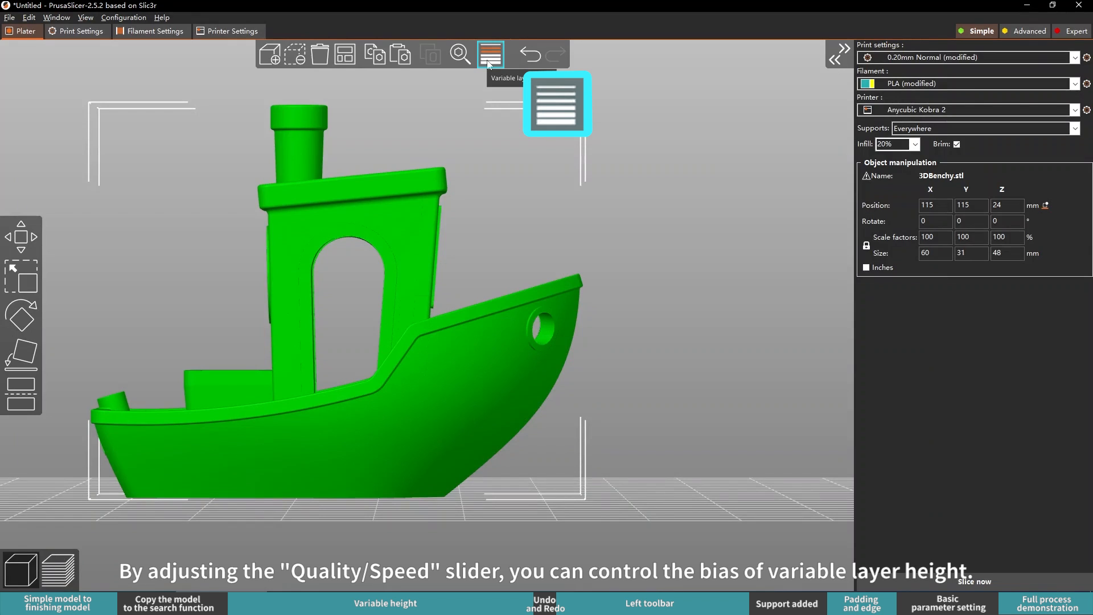
pyautogui.click(490, 55)
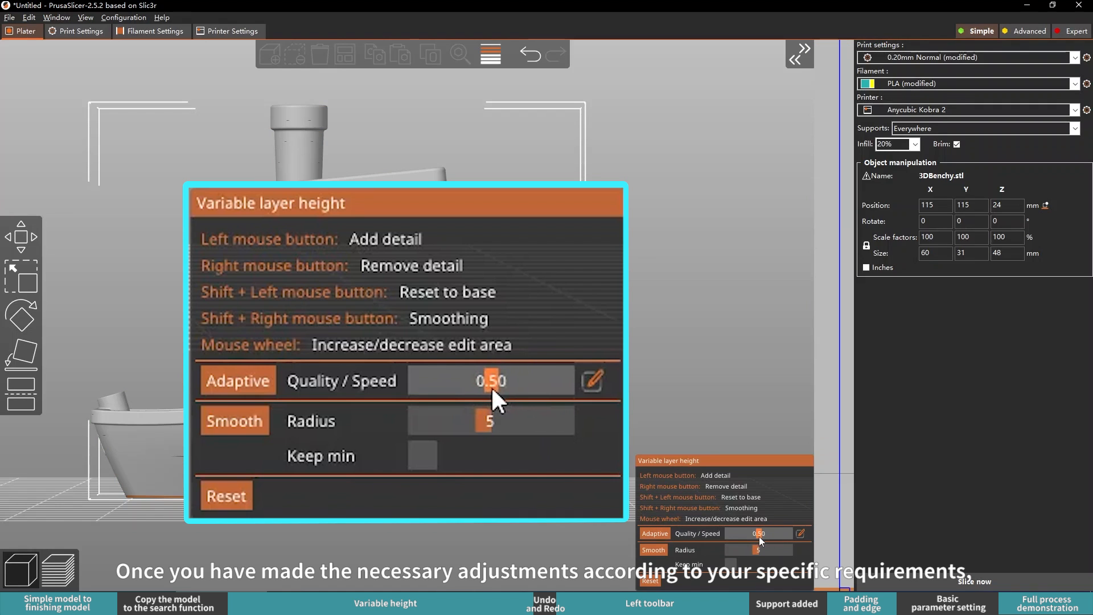
# Apply adaptive variable layer heights to the Benchy and smooth the profile keeping minimum heights.
pyautogui.click(237, 380)
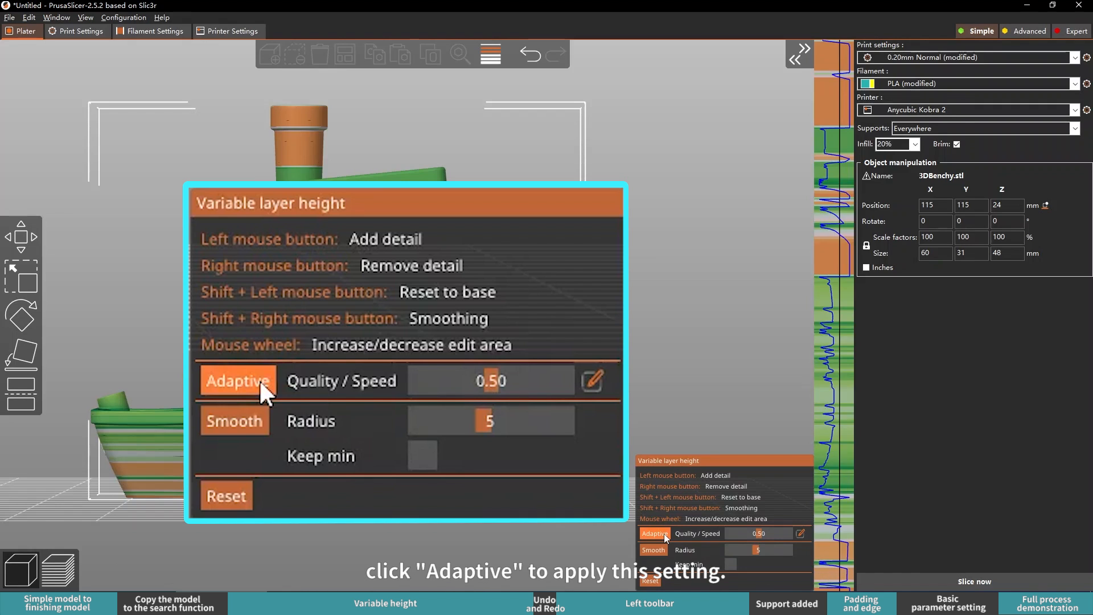
pyautogui.moveTo(551, 351)
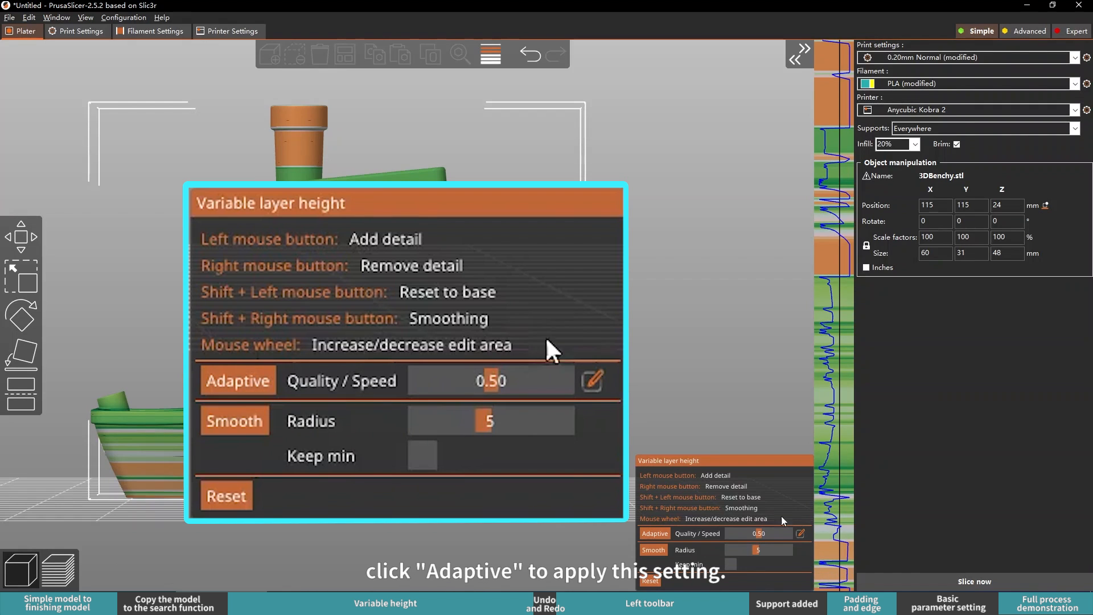
pyautogui.click(237, 381)
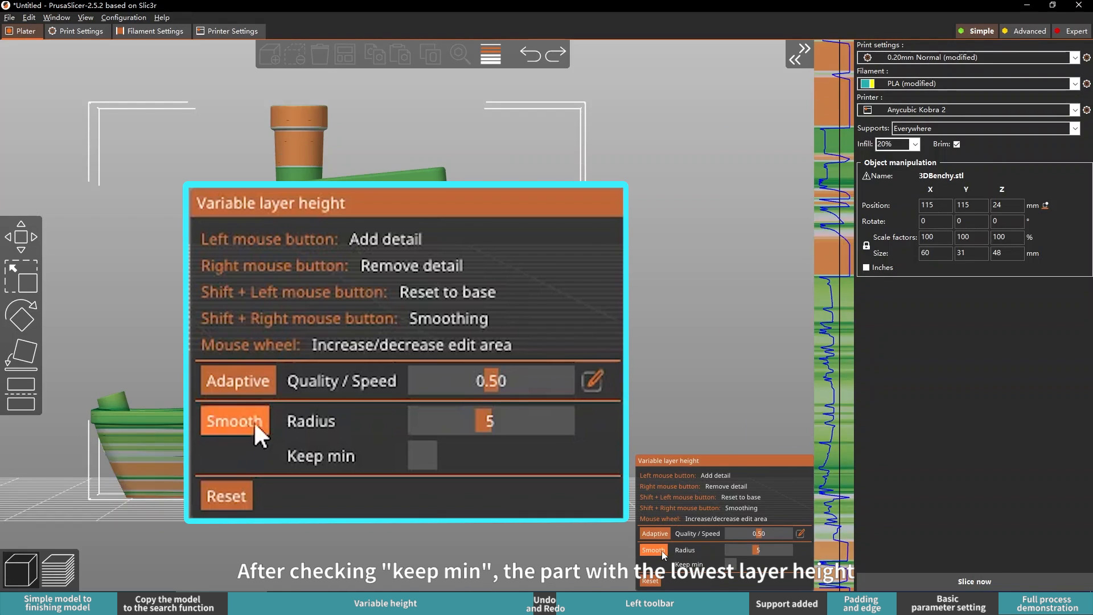
pyautogui.moveTo(418, 467)
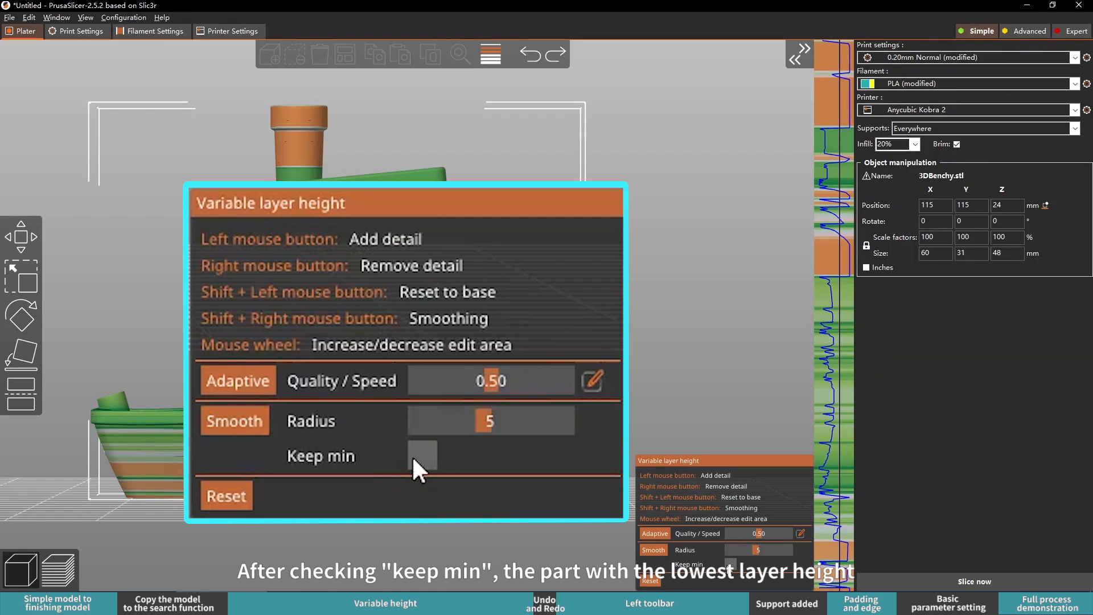
pyautogui.click(421, 456)
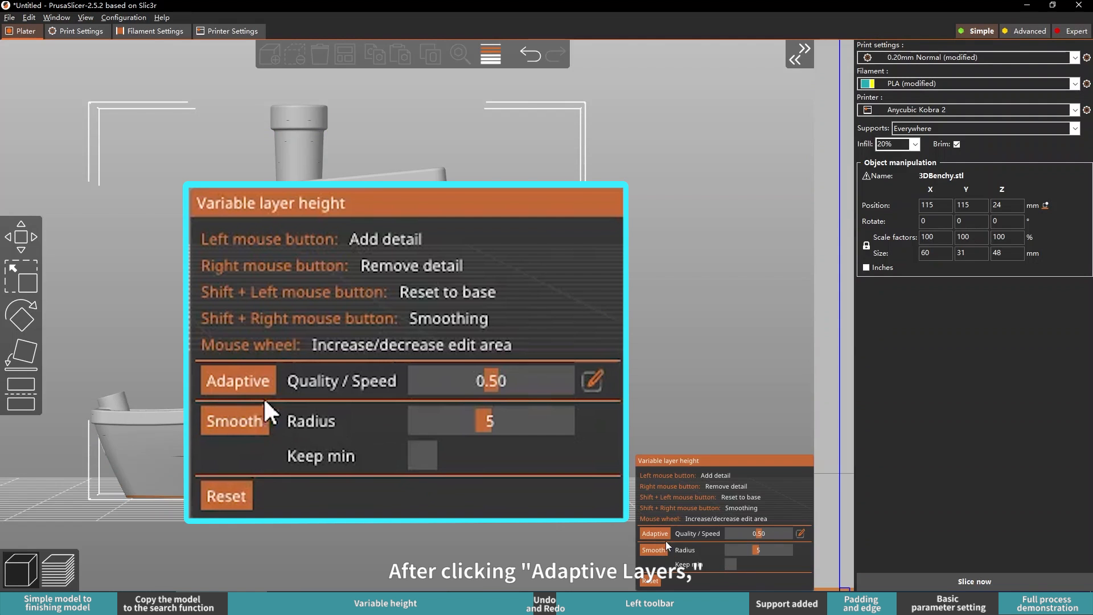
# Regenerate the Benchy's adaptive layer height profile and hand-tune it smoothly.
pyautogui.click(237, 380)
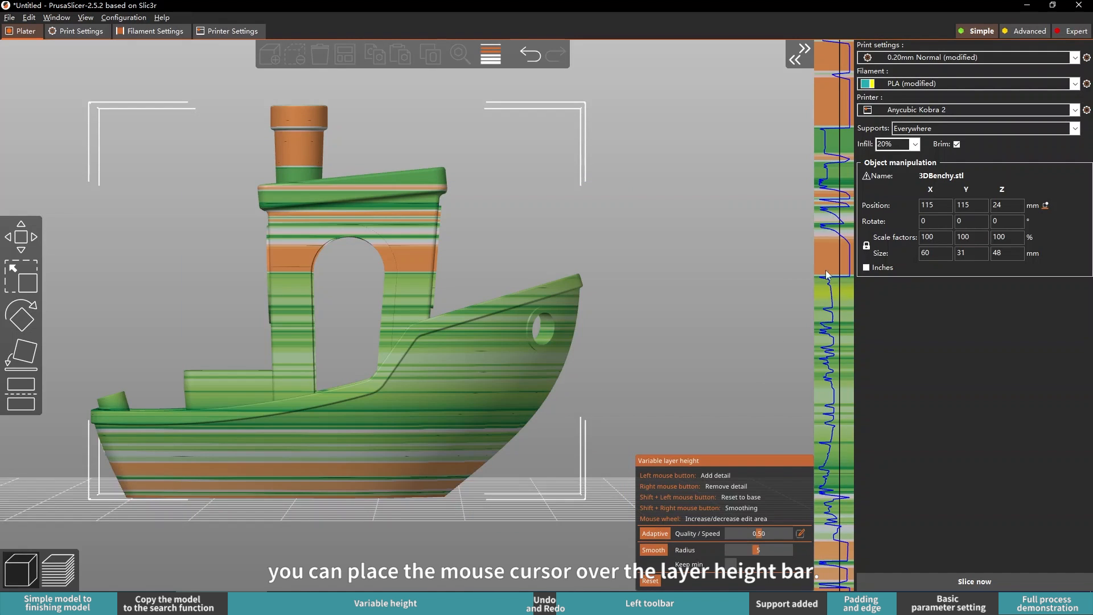
pyautogui.moveTo(842, 299)
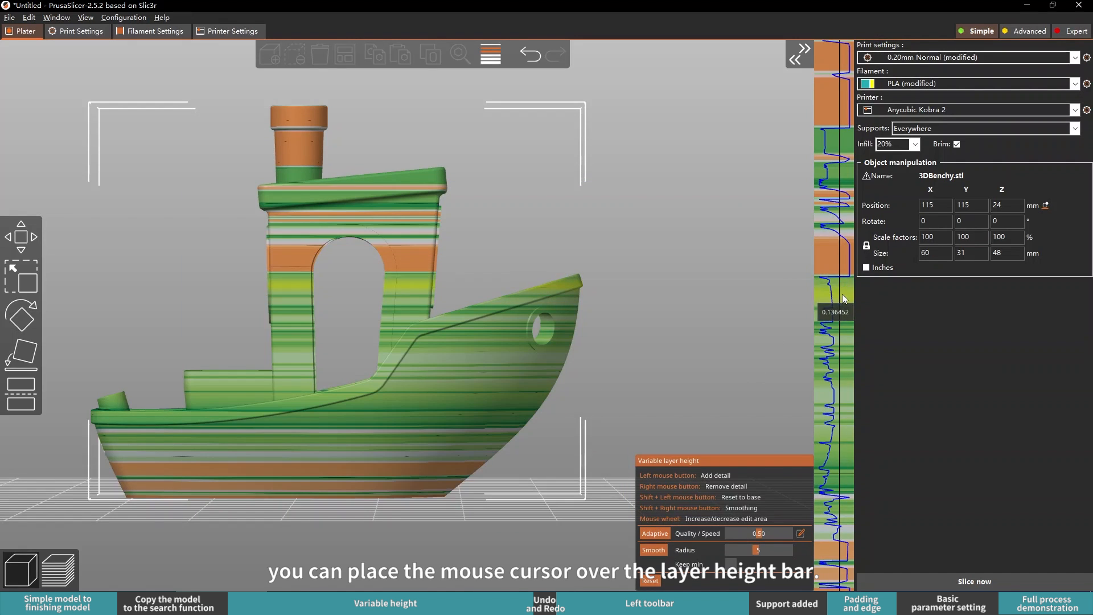
pyautogui.moveTo(843, 261)
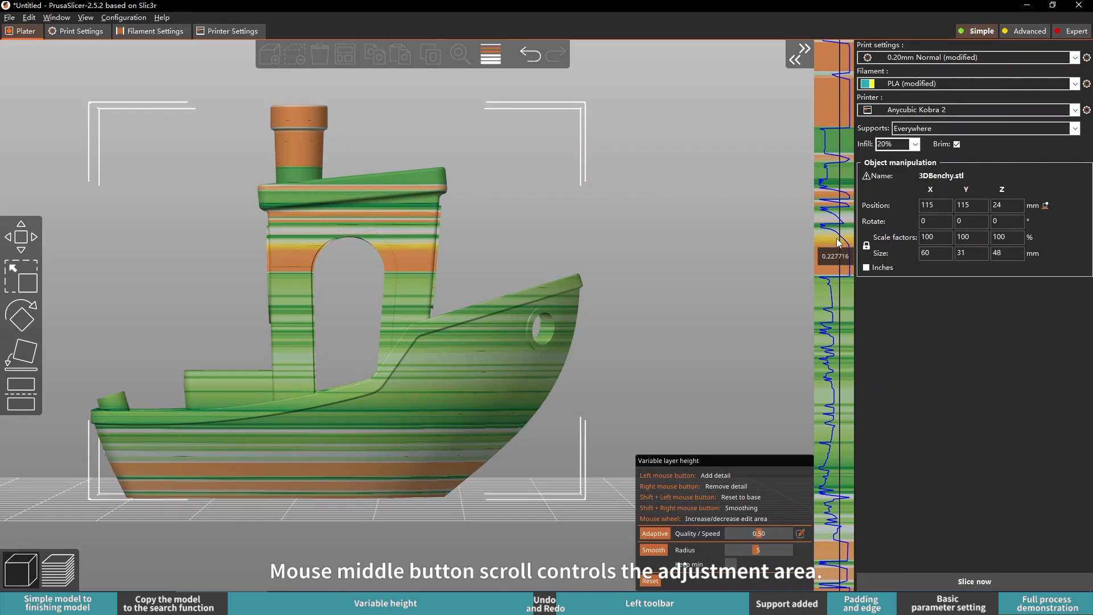
pyautogui.moveTo(838, 227)
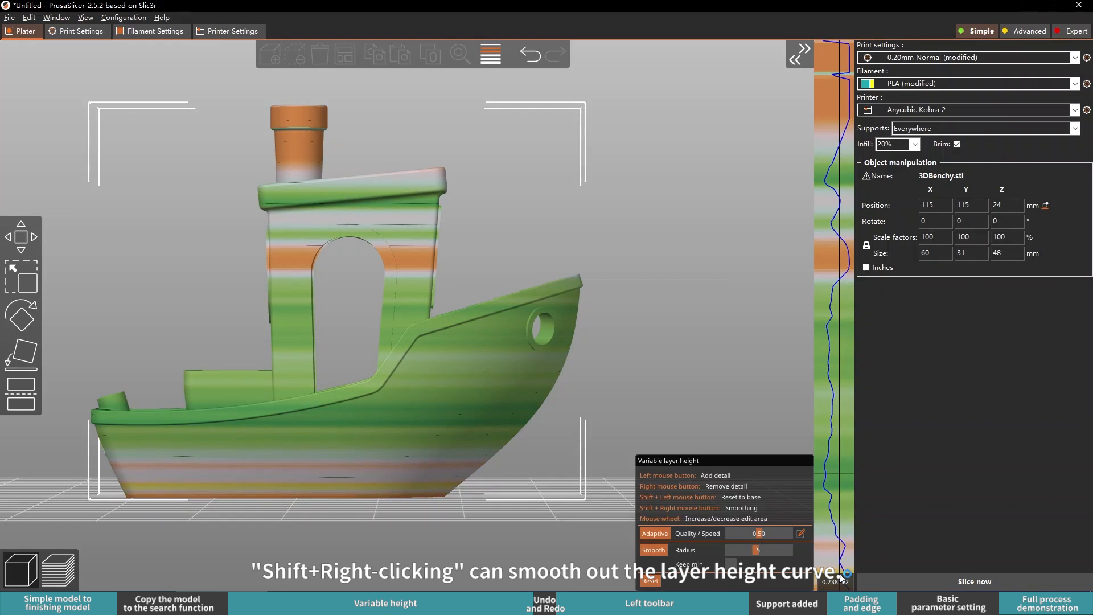
pyautogui.click(654, 533)
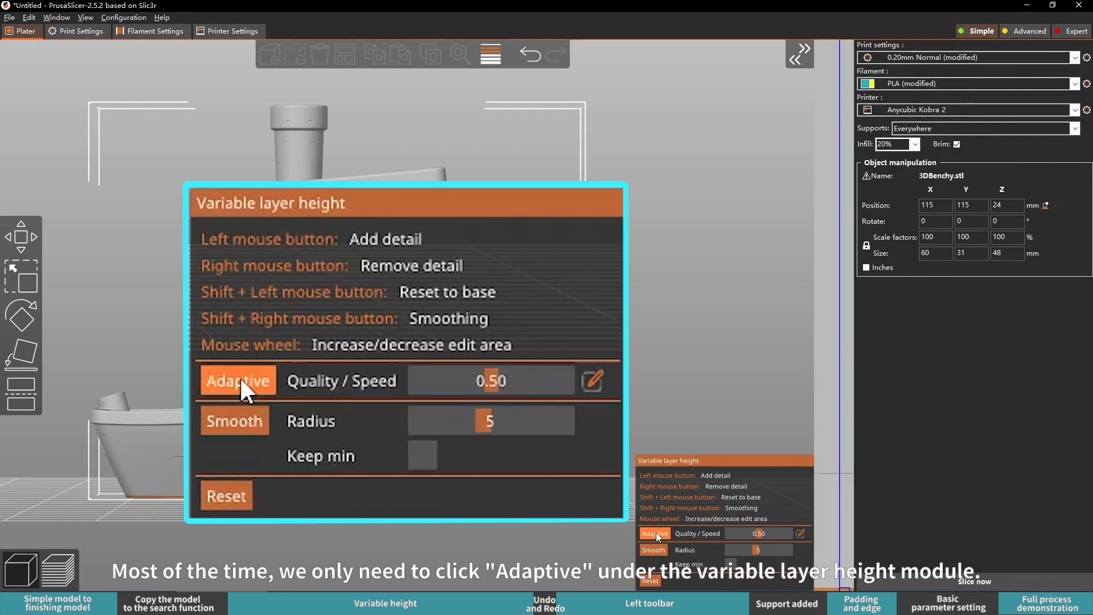
# Leave layer height editing, undo the pasted second Benchy, then redo it.
pyautogui.click(238, 380)
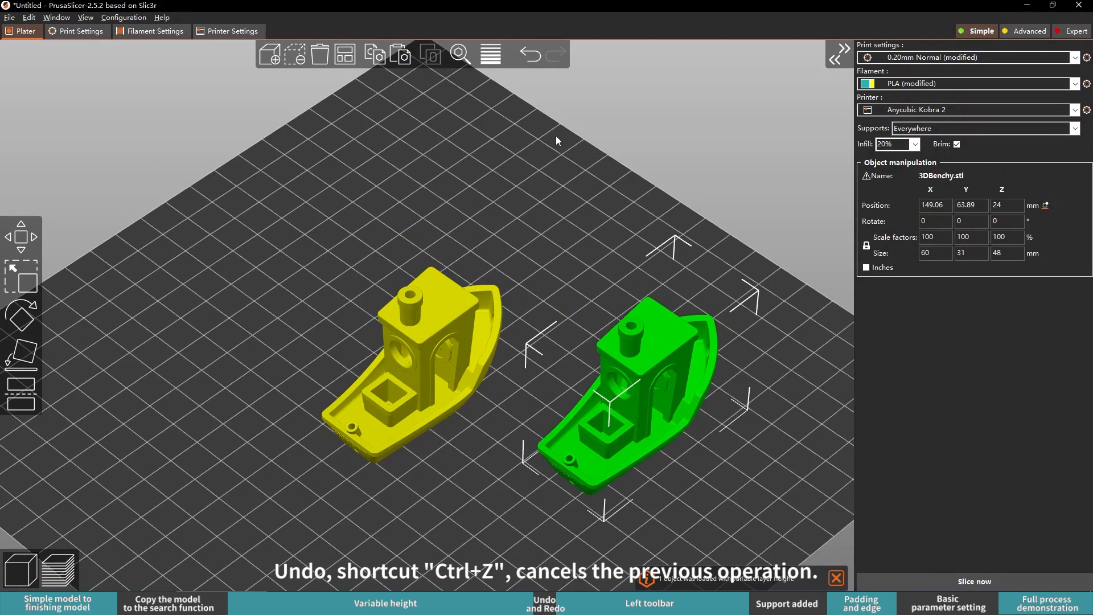
pyautogui.moveTo(531, 55)
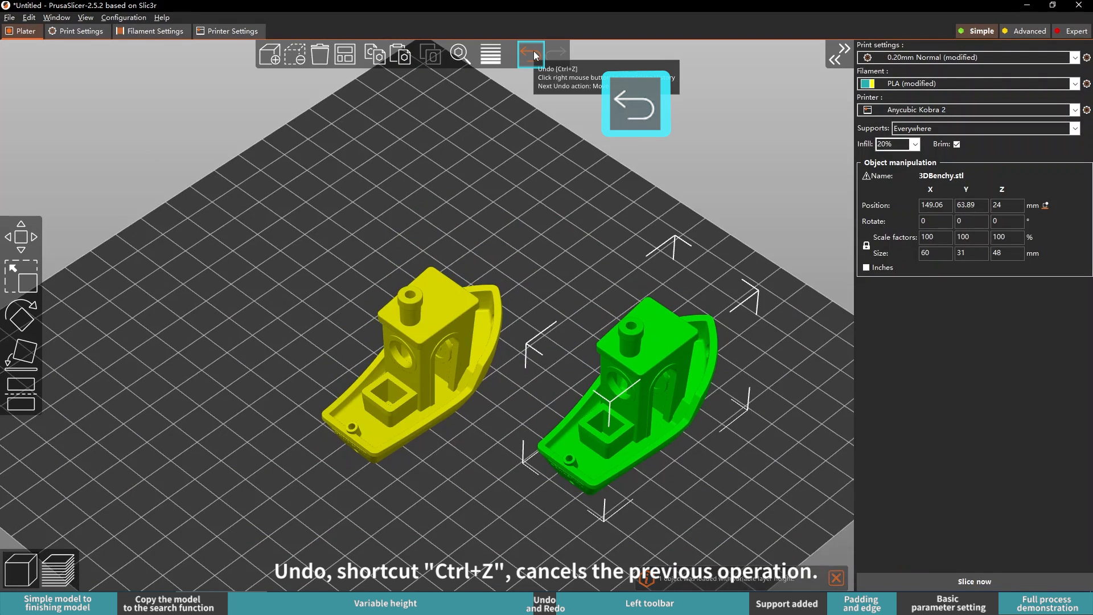
pyautogui.click(529, 55)
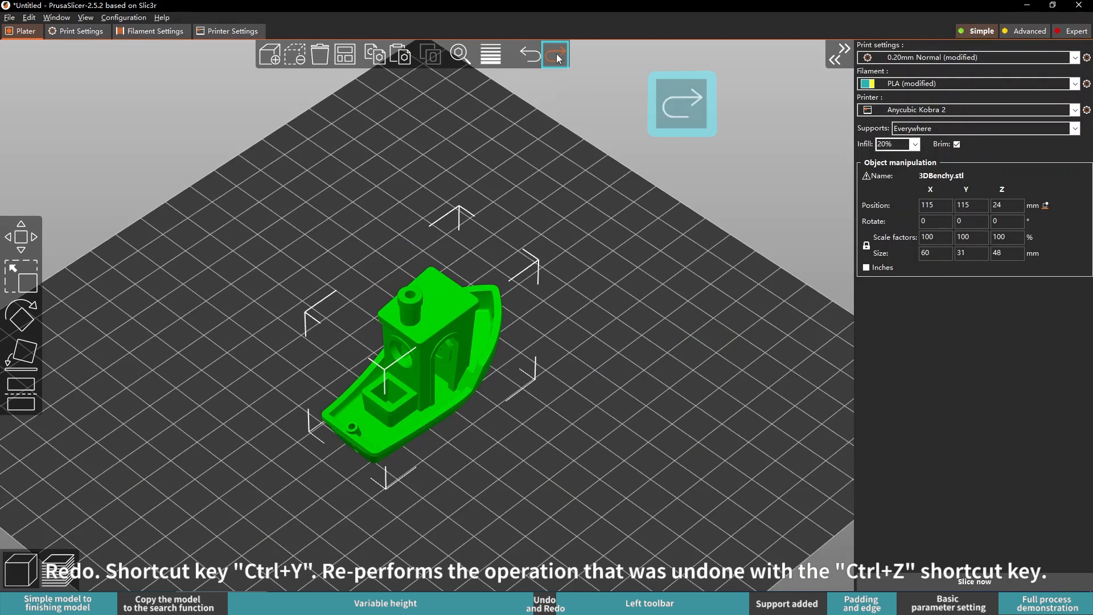
pyautogui.moveTo(555, 54)
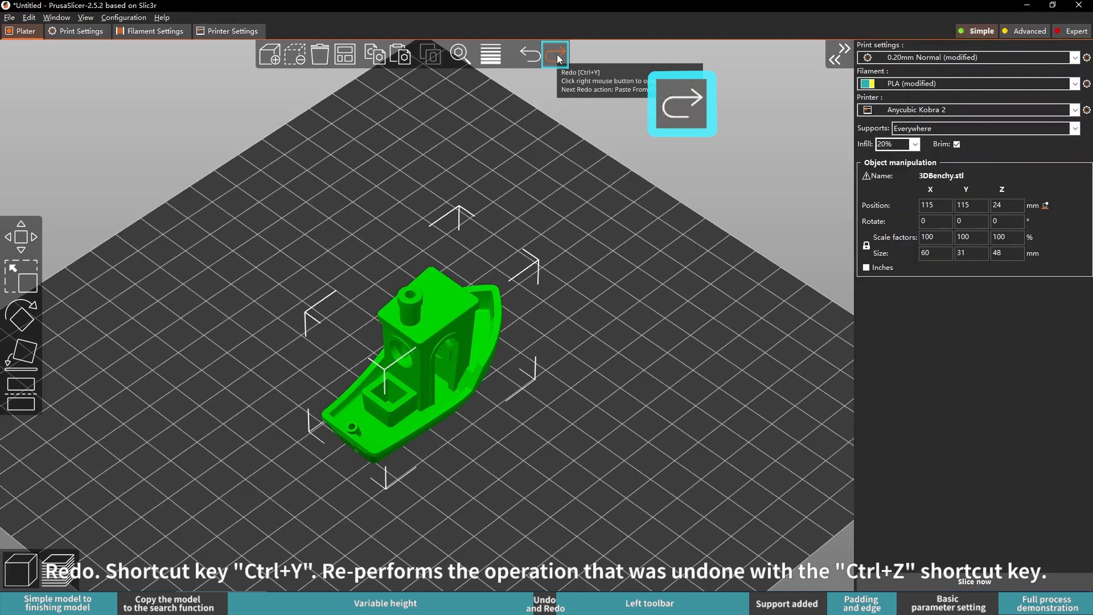
pyautogui.click(555, 54)
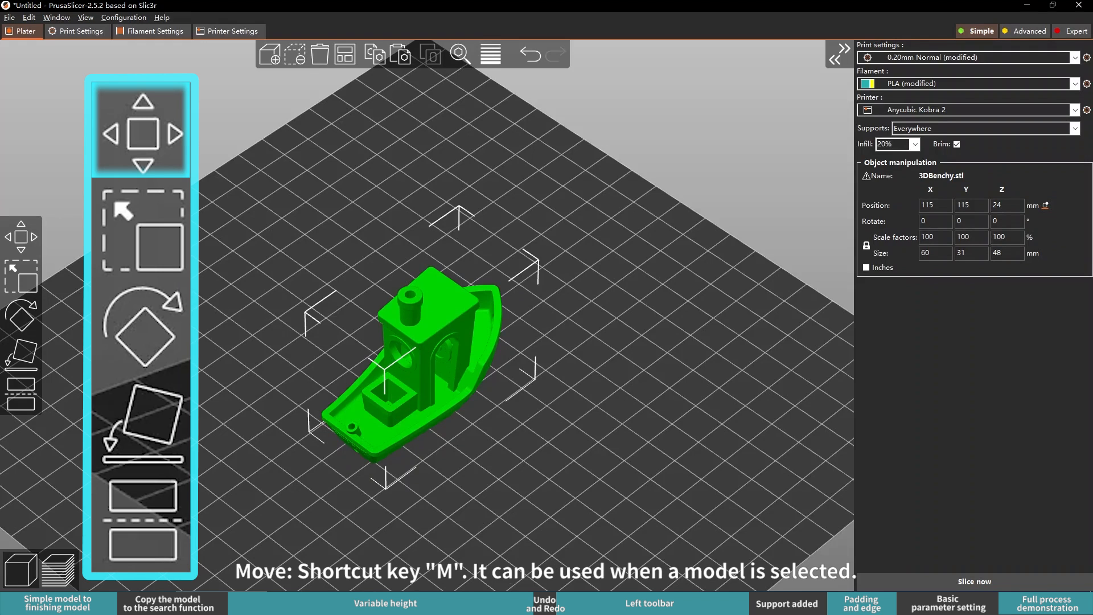
# Switch to the Move tool and reset the stretched Benchy to its original scale.
pyautogui.click(139, 125)
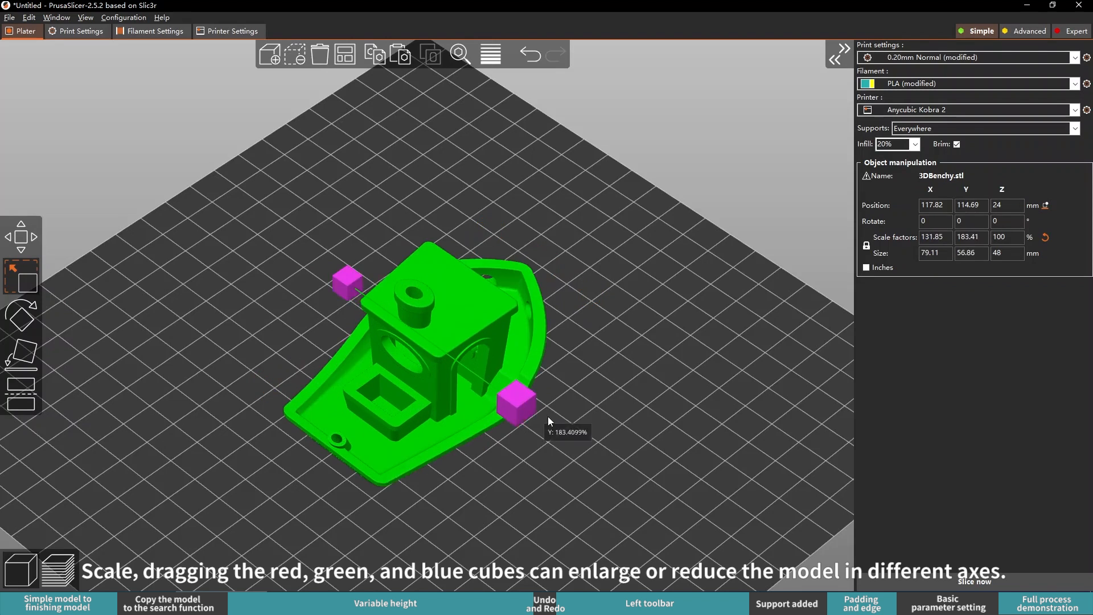
pyautogui.click(1064, 237)
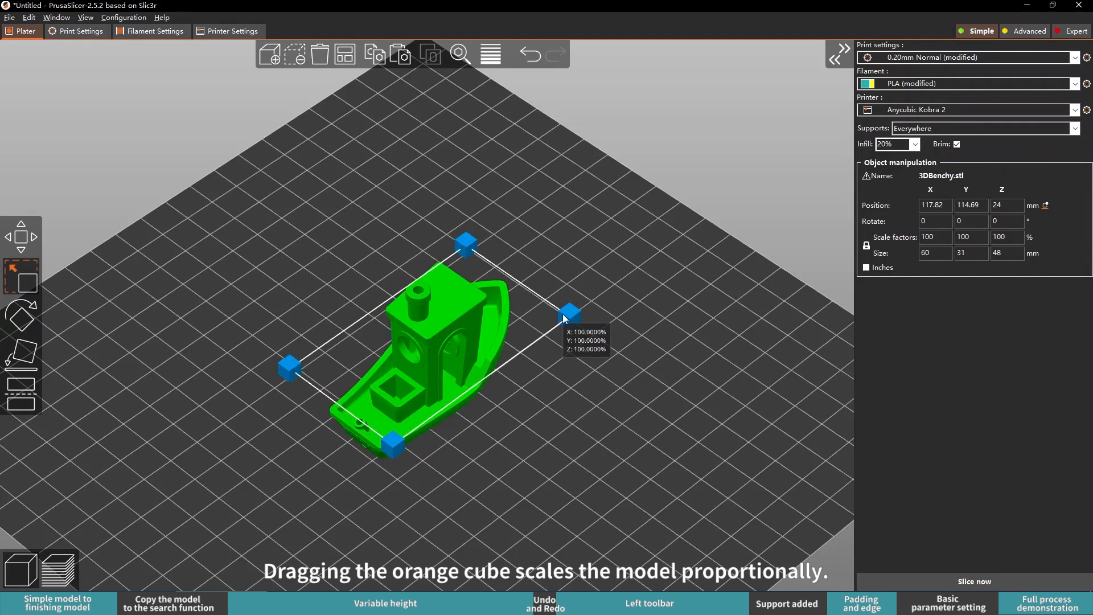
pyautogui.click(639, 400)
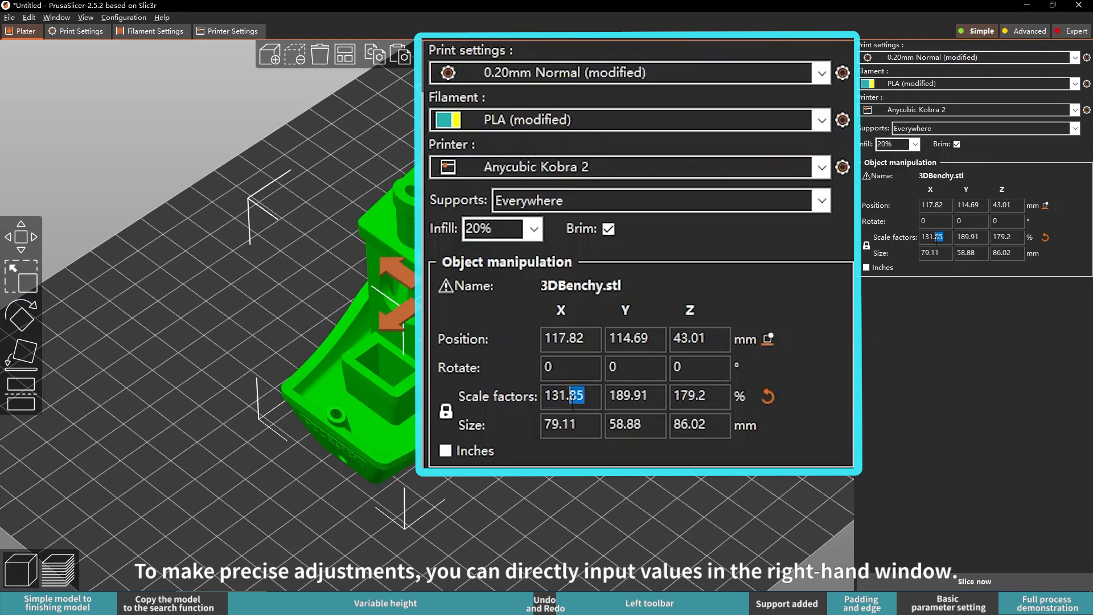
# Reset scale to 100% then scale the Benchy uniformly to 132.22%.
pyautogui.write('100')
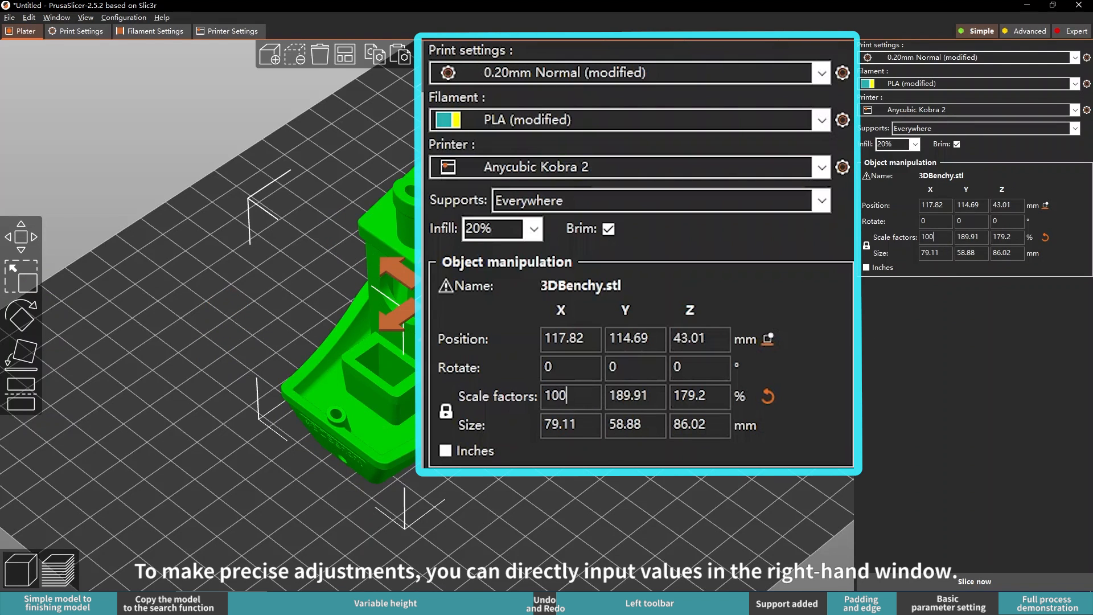
pyautogui.click(768, 396)
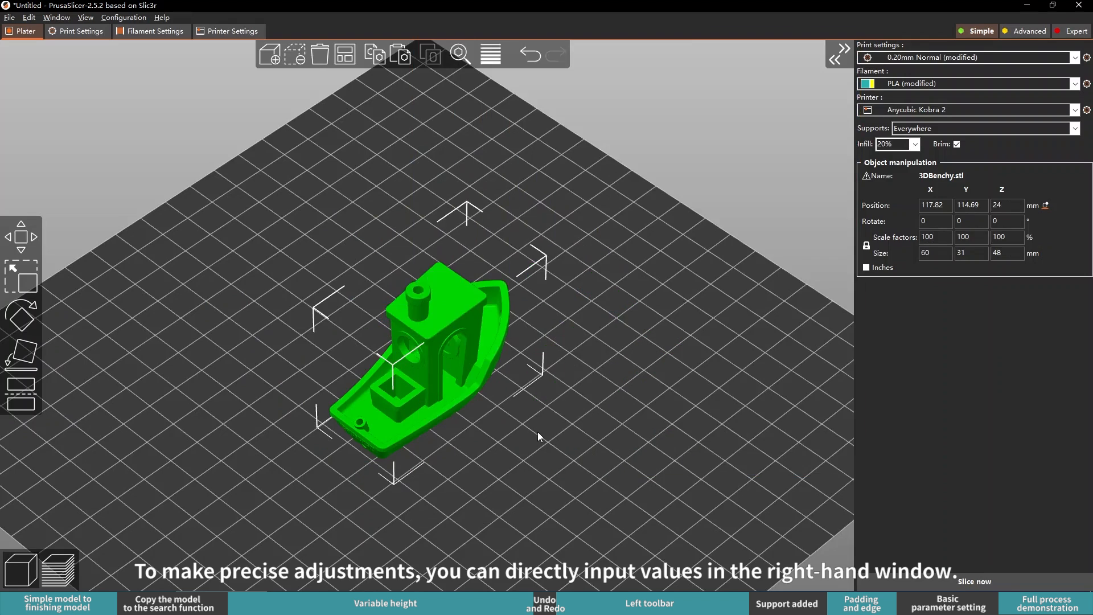
pyautogui.click(840, 57)
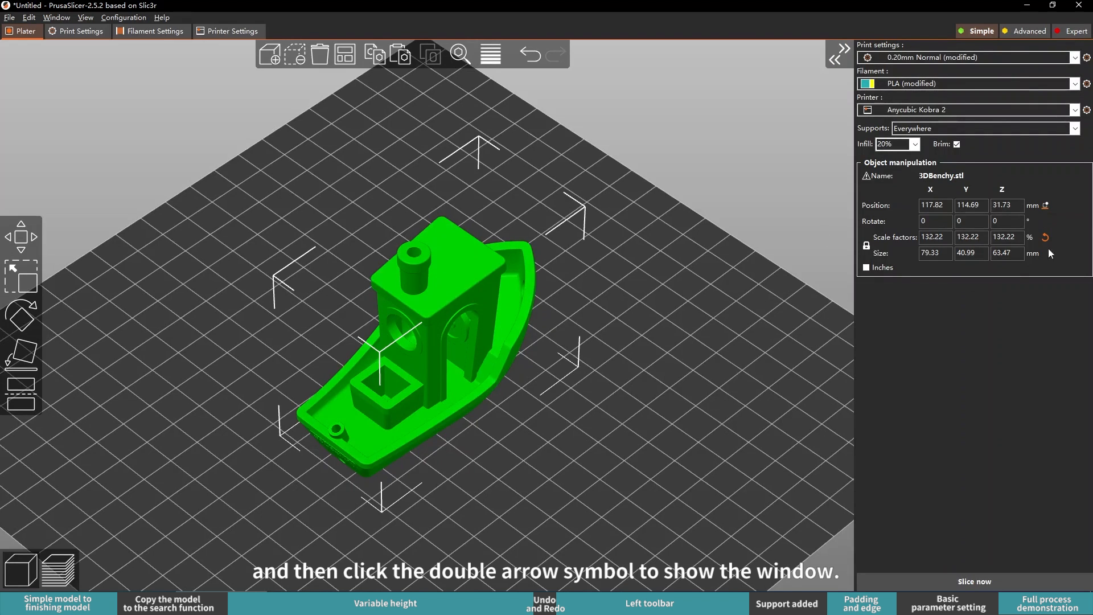
pyautogui.moveTo(648, 323)
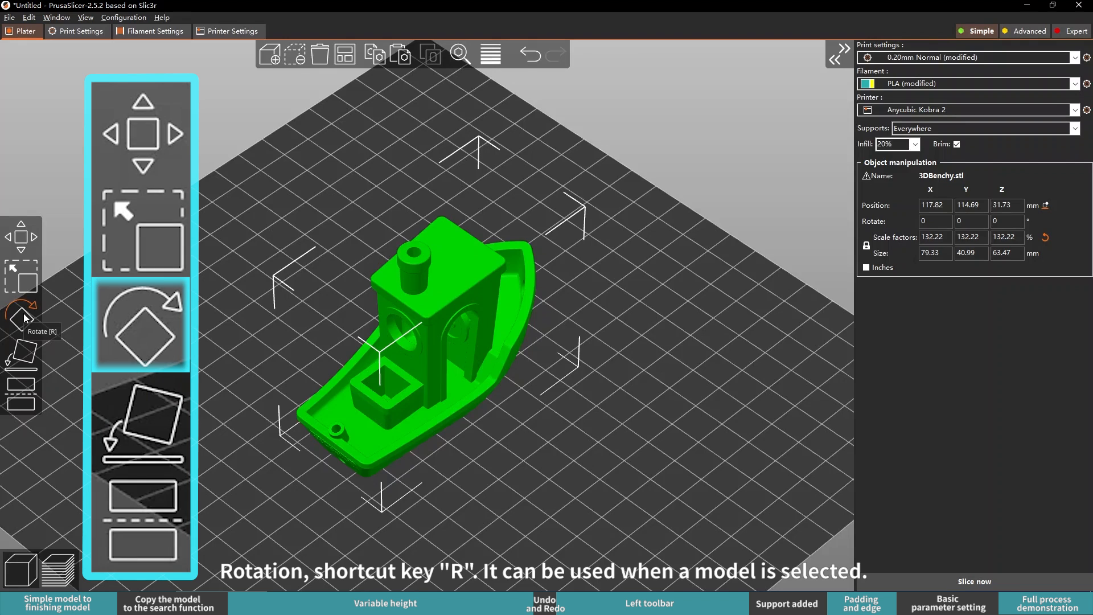
# Rotate the Benchy about an axis and lay it flat on a chosen face with Place on Face.
pyautogui.click(139, 325)
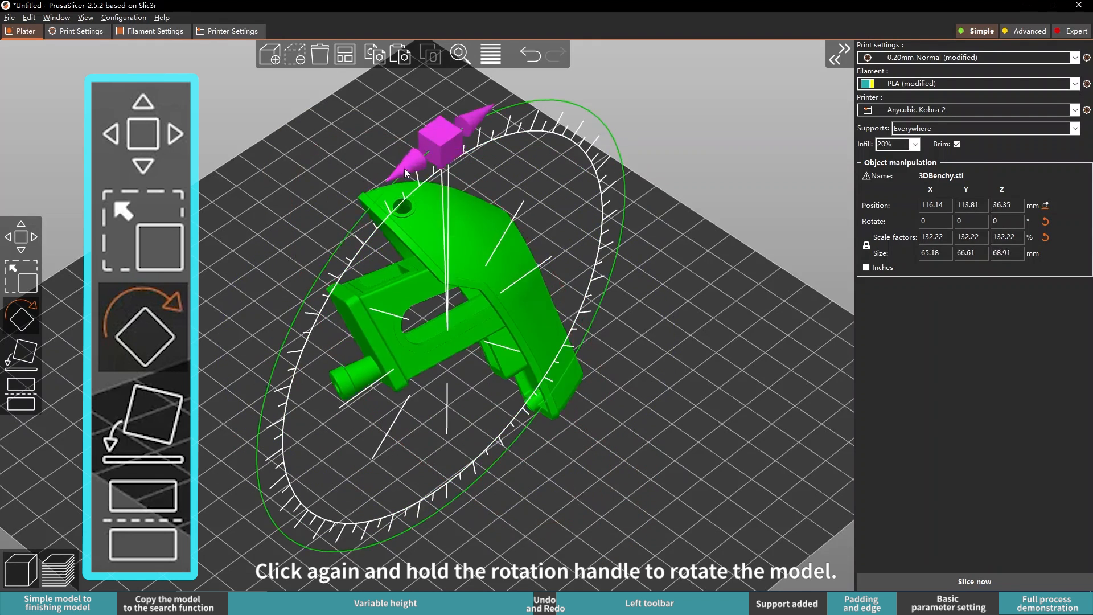
pyautogui.click(141, 430)
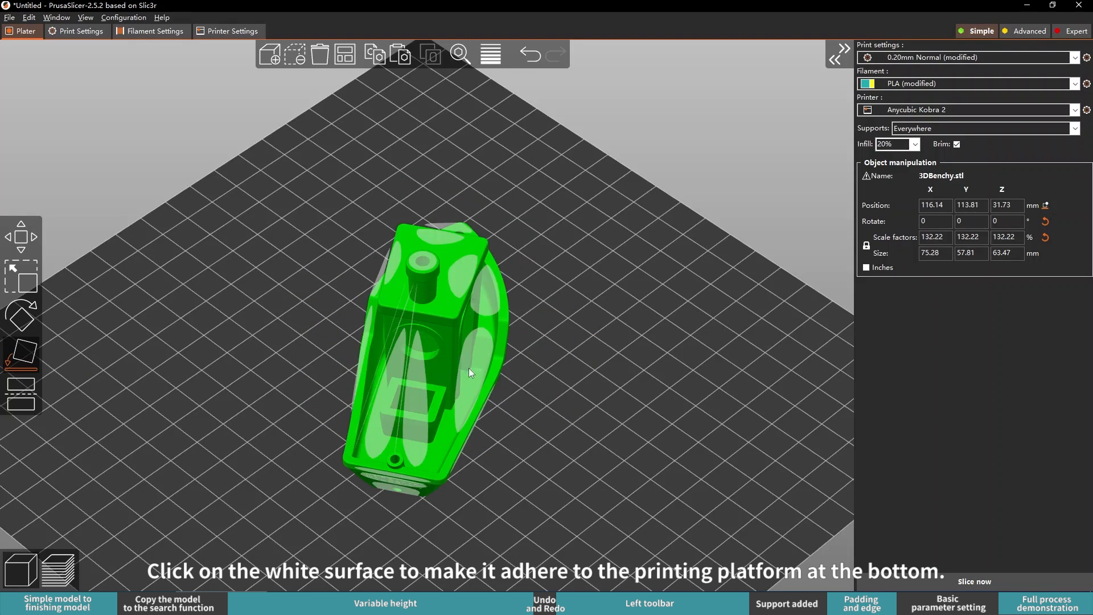
pyautogui.click(525, 404)
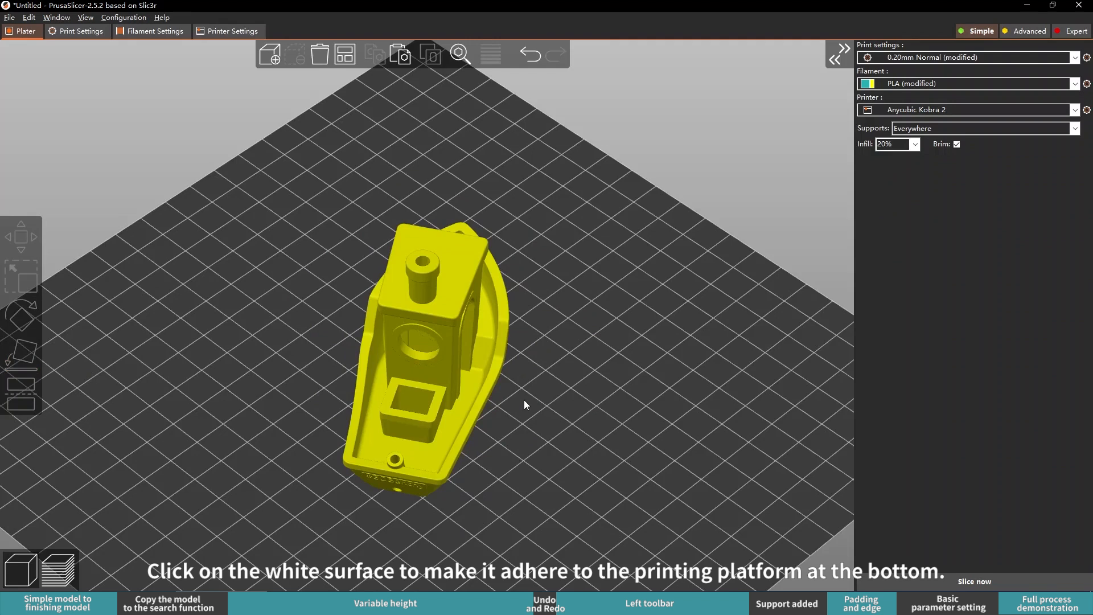
pyautogui.click(421, 348)
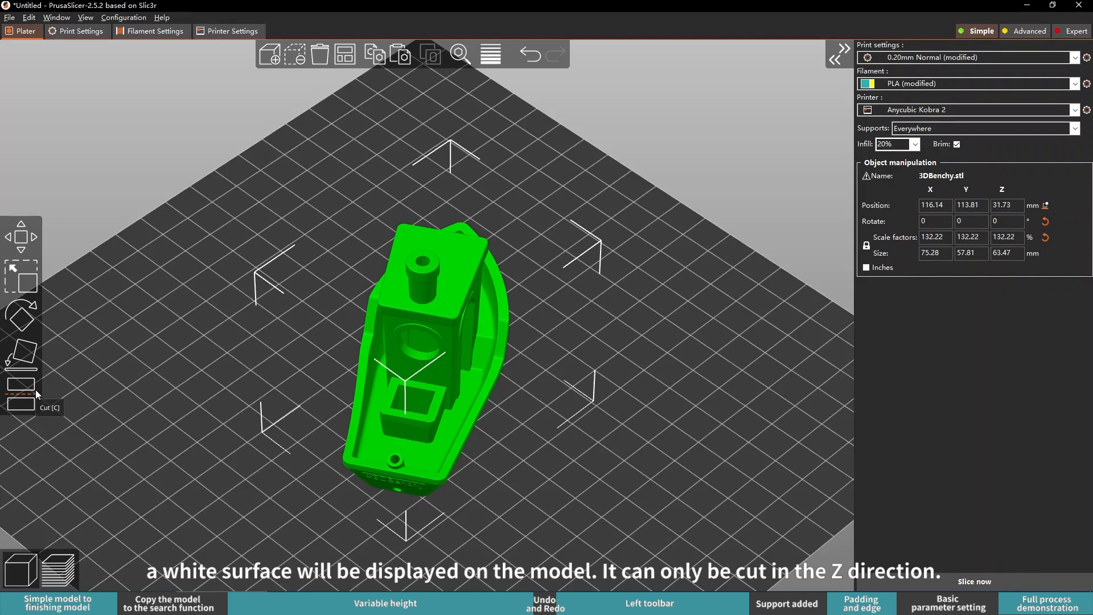
# Cut the Benchy at Z 22.40 keeping both halves, with the lower half flipped onto its cut face.
pyautogui.click(19, 390)
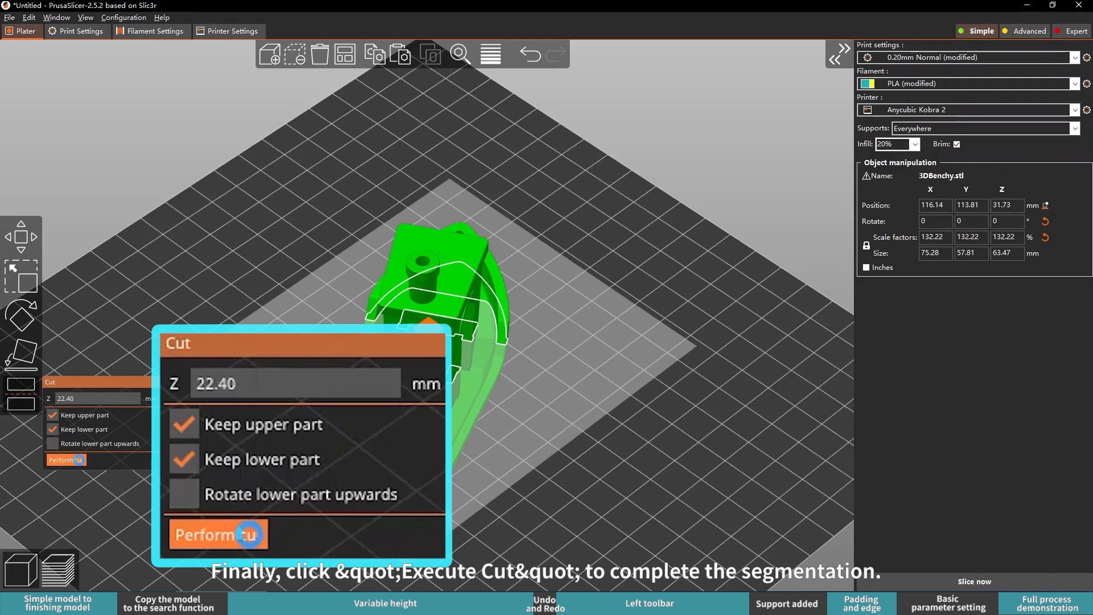
pyautogui.click(218, 534)
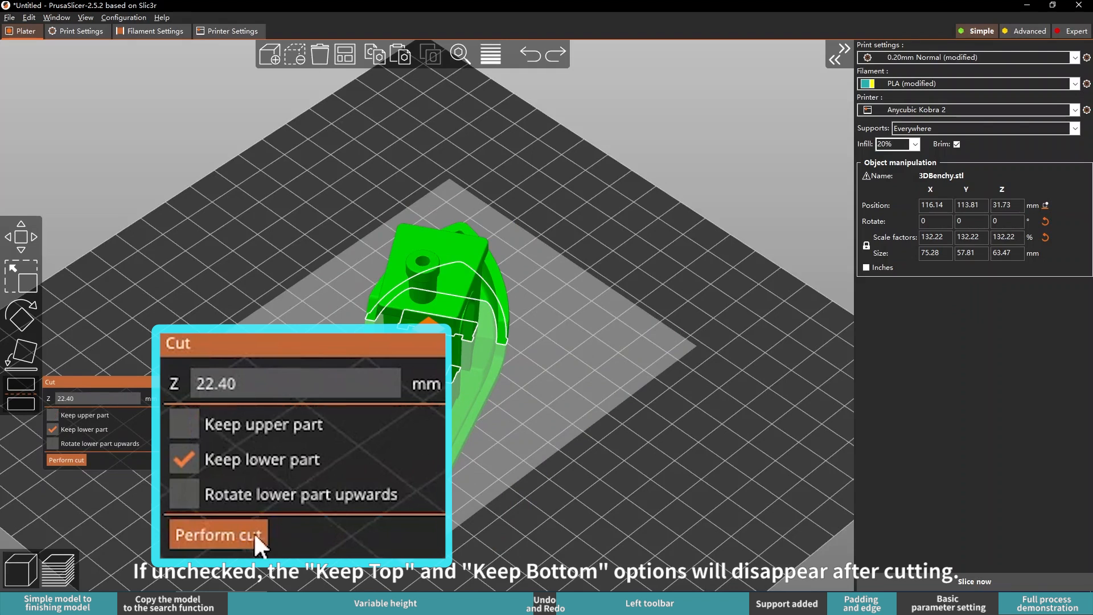
pyautogui.click(216, 535)
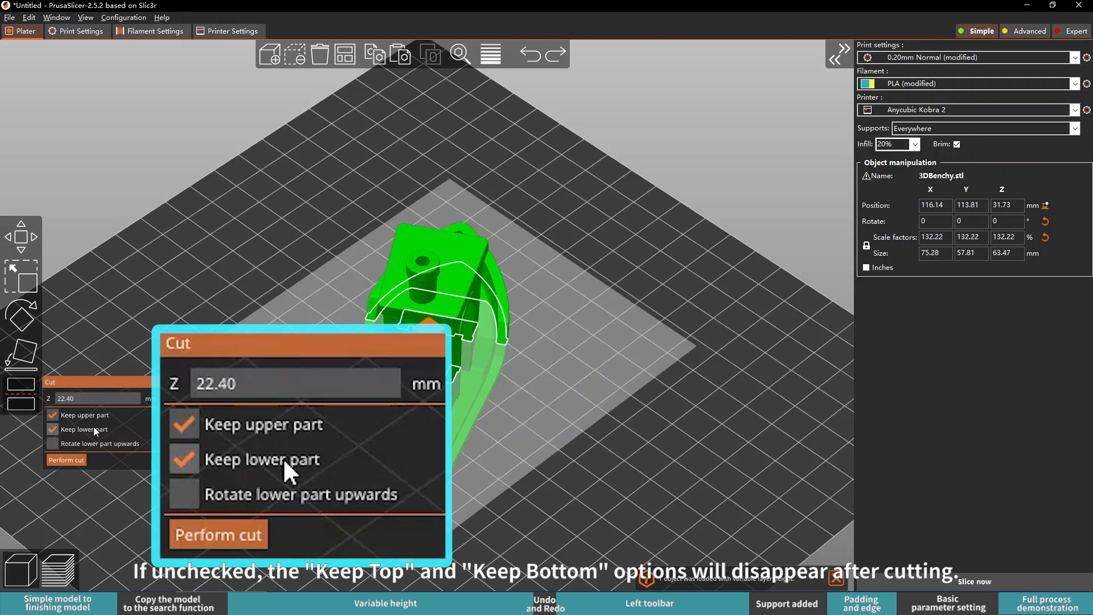
pyautogui.moveTo(278, 509)
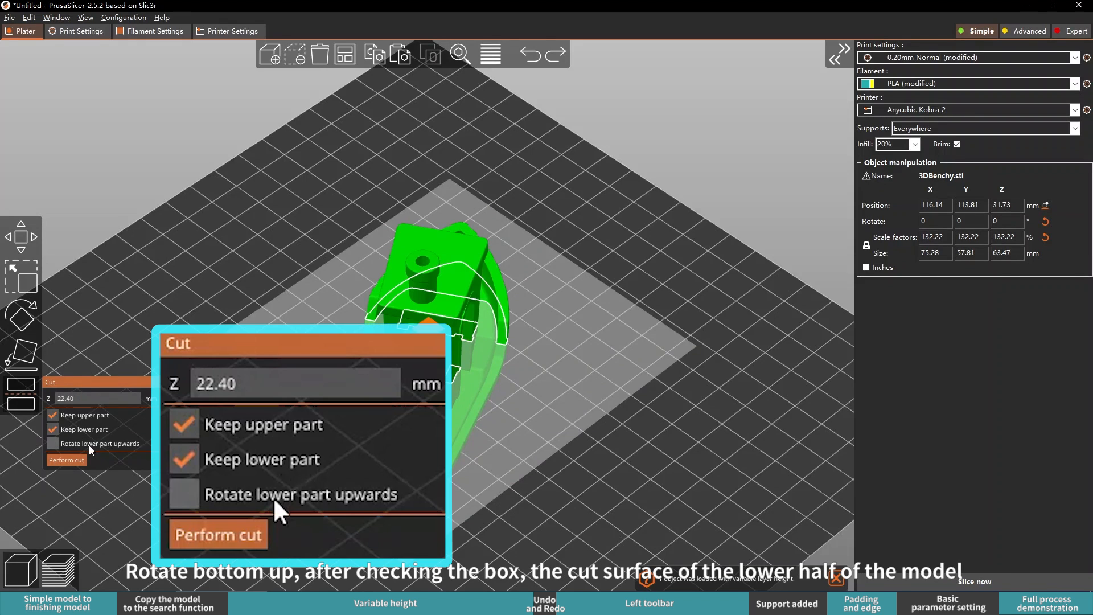
pyautogui.click(184, 493)
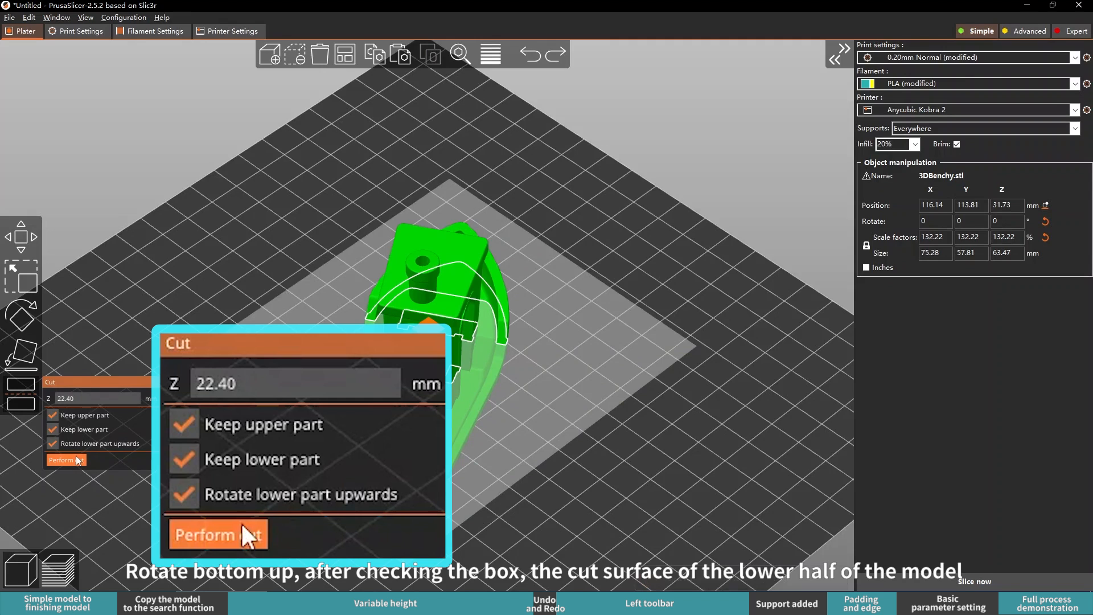
pyautogui.click(217, 536)
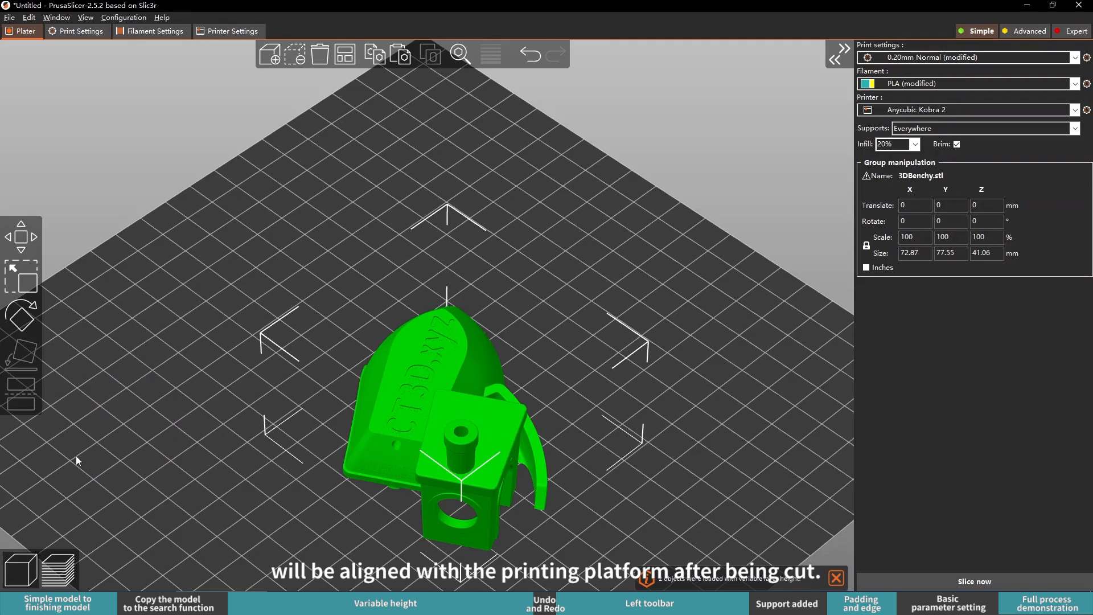
pyautogui.moveTo(438, 413)
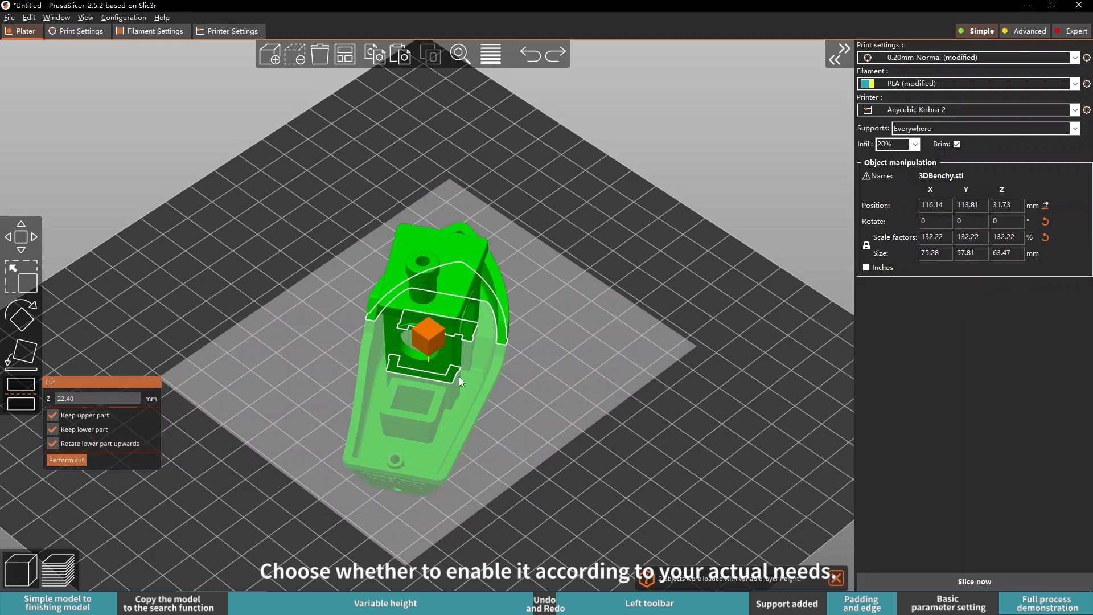
pyautogui.moveTo(586, 250)
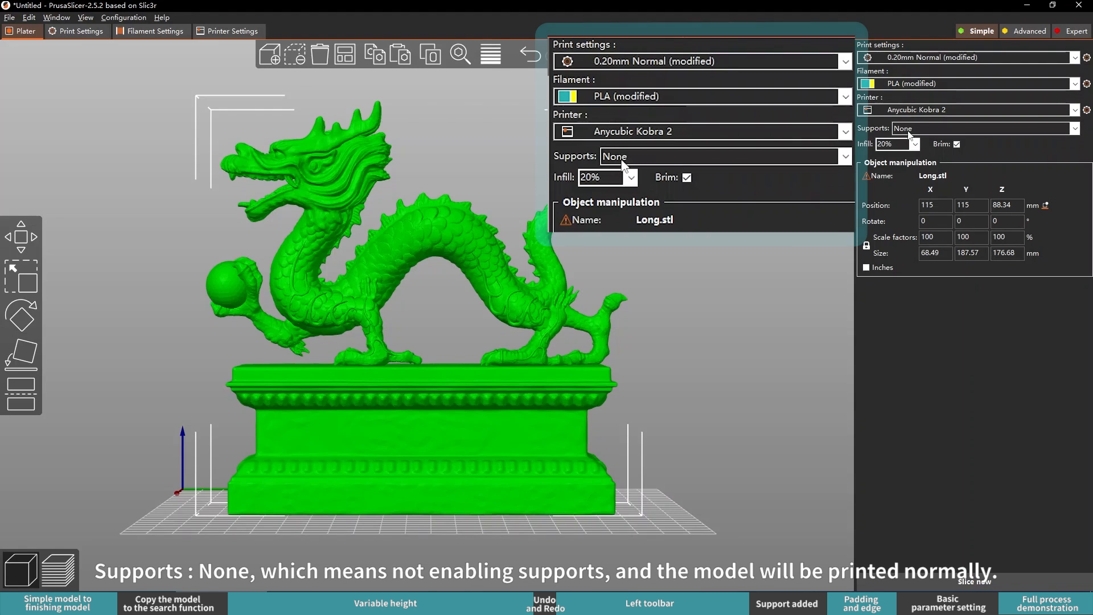
pyautogui.moveTo(621, 157)
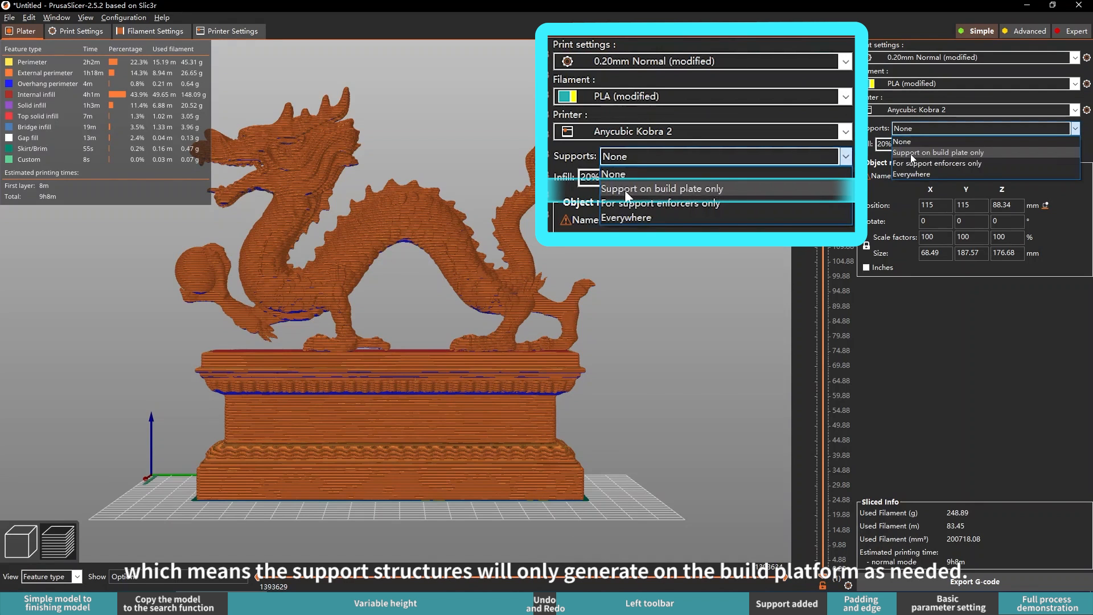
# Slice the dragon with supports on build plate only, then with supports Everywhere.
pyautogui.click(661, 188)
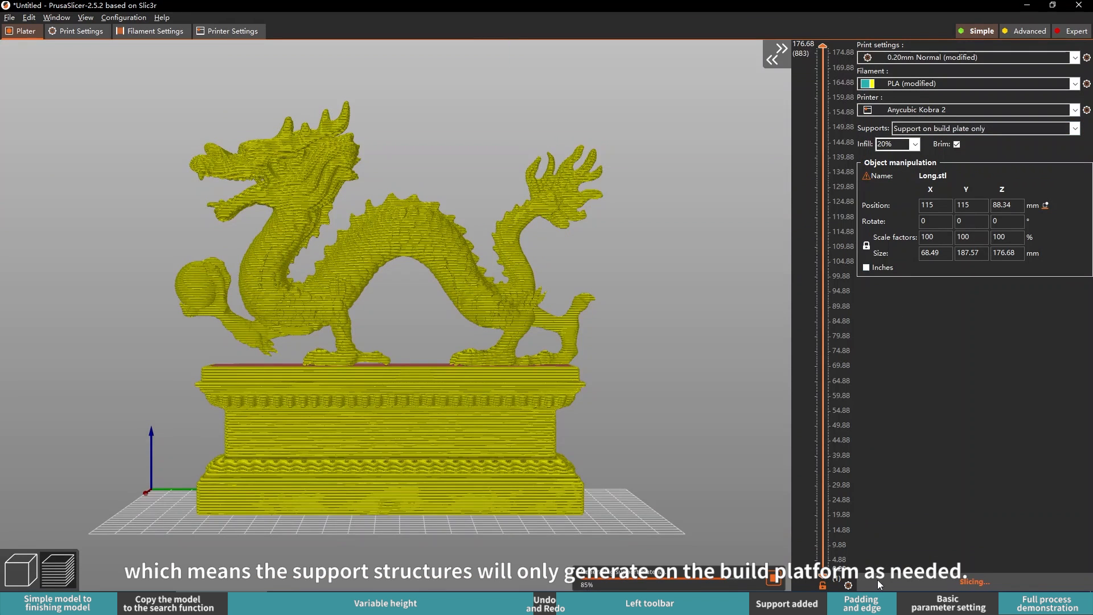
pyautogui.click(845, 156)
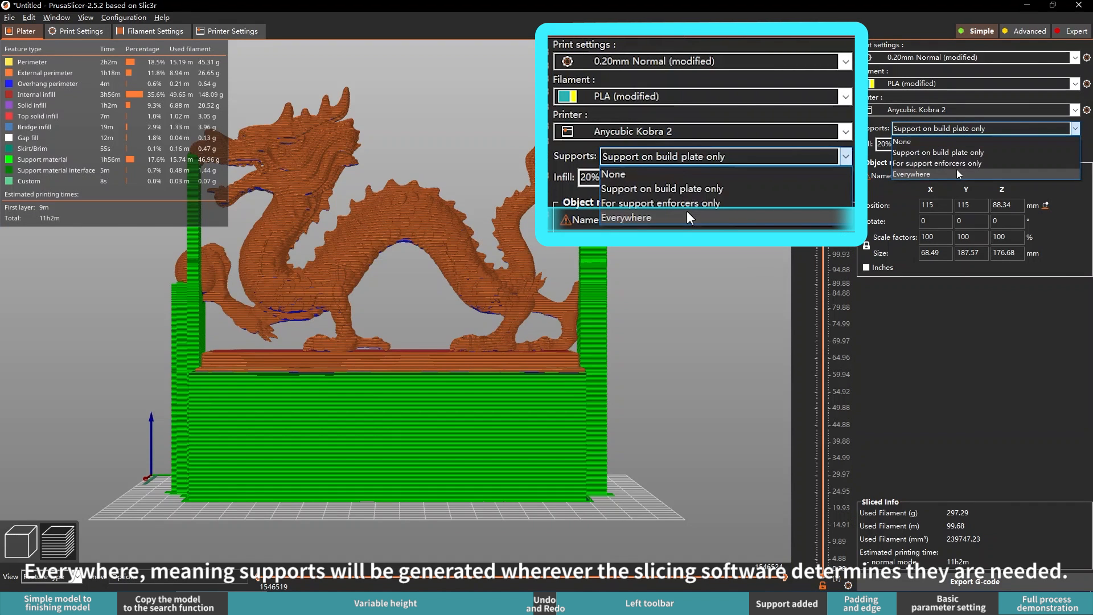
pyautogui.click(627, 217)
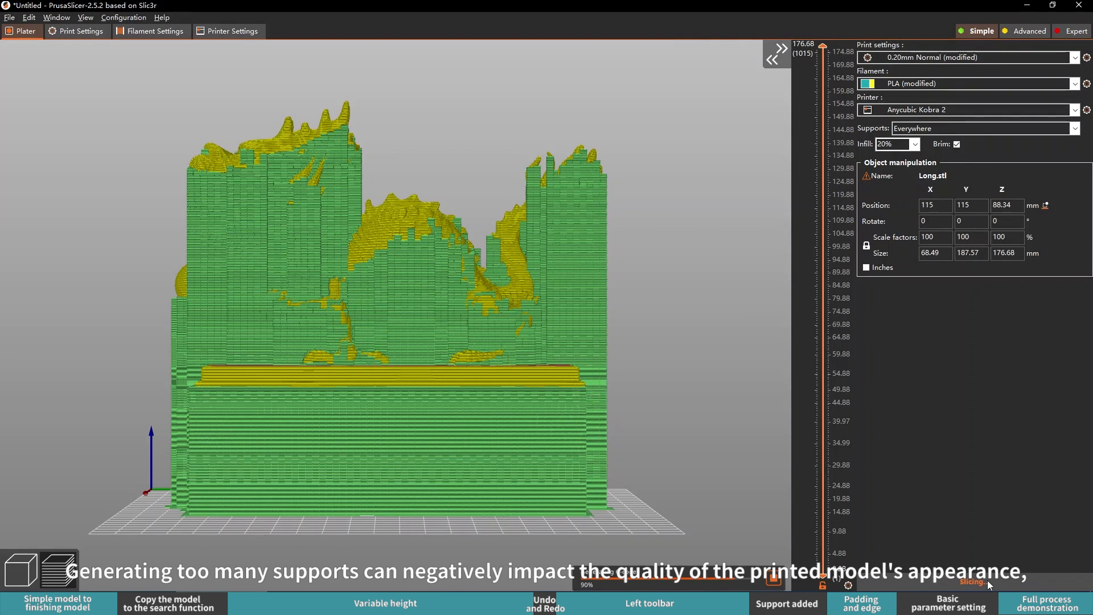
pyautogui.click(973, 582)
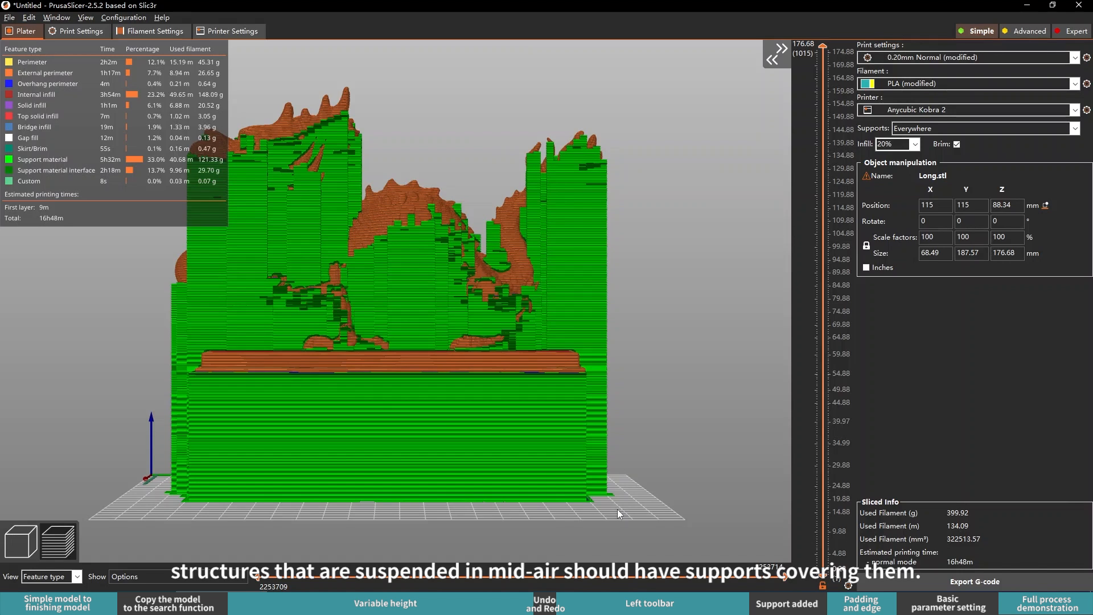
pyautogui.moveTo(198, 545)
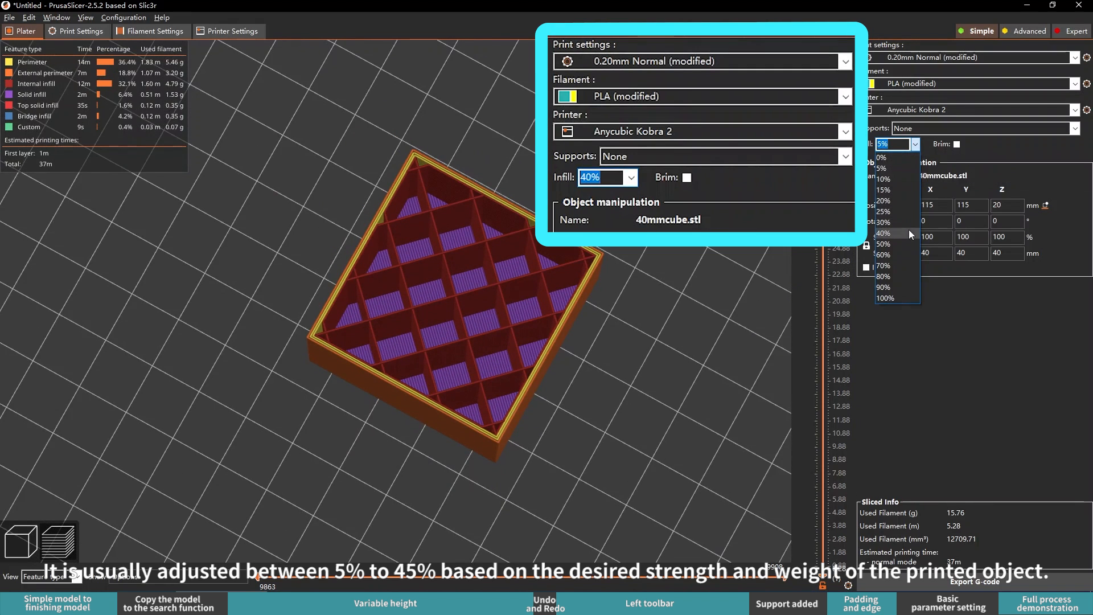
# Set the cube's infill to 40%, add a brim and re-slice it.
pyautogui.click(884, 232)
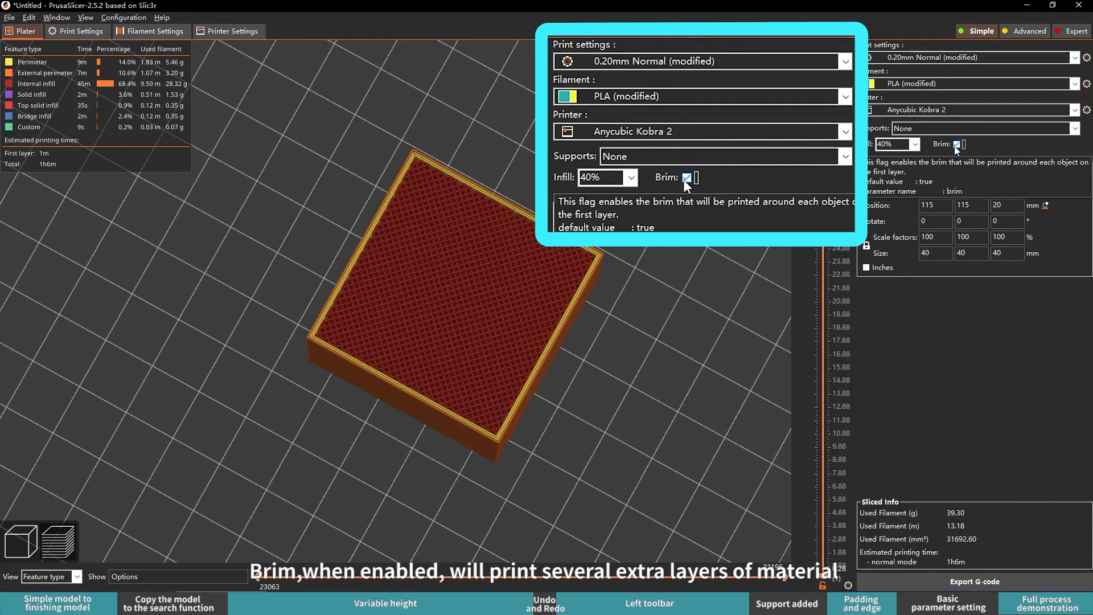
pyautogui.click(686, 177)
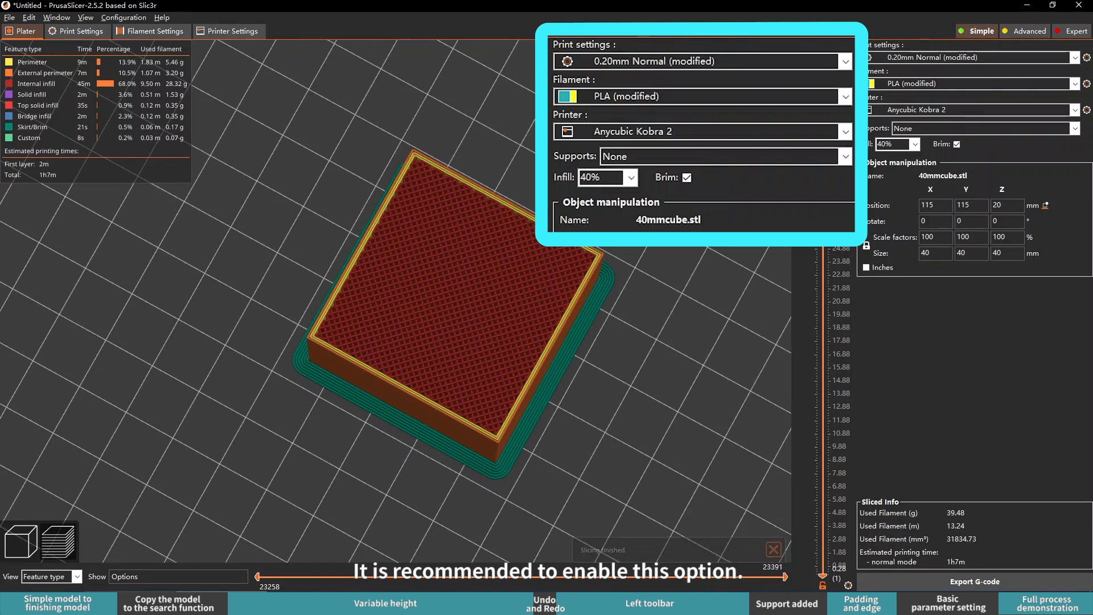
pyautogui.click(76, 31)
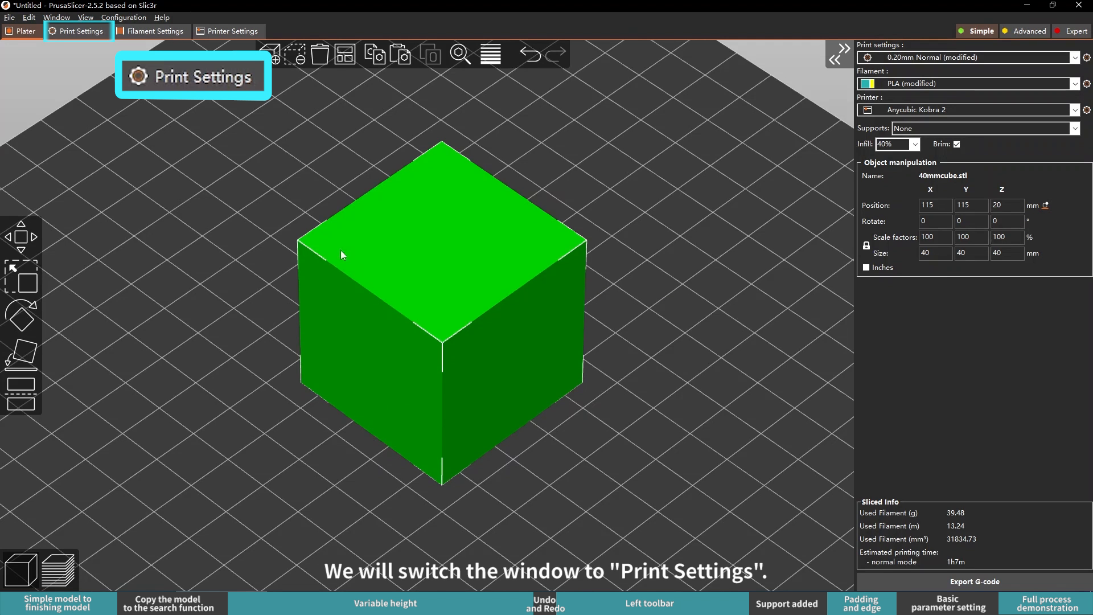
# Review the Layers and perimeters print settings, then move to Filament Settings.
pyautogui.click(80, 30)
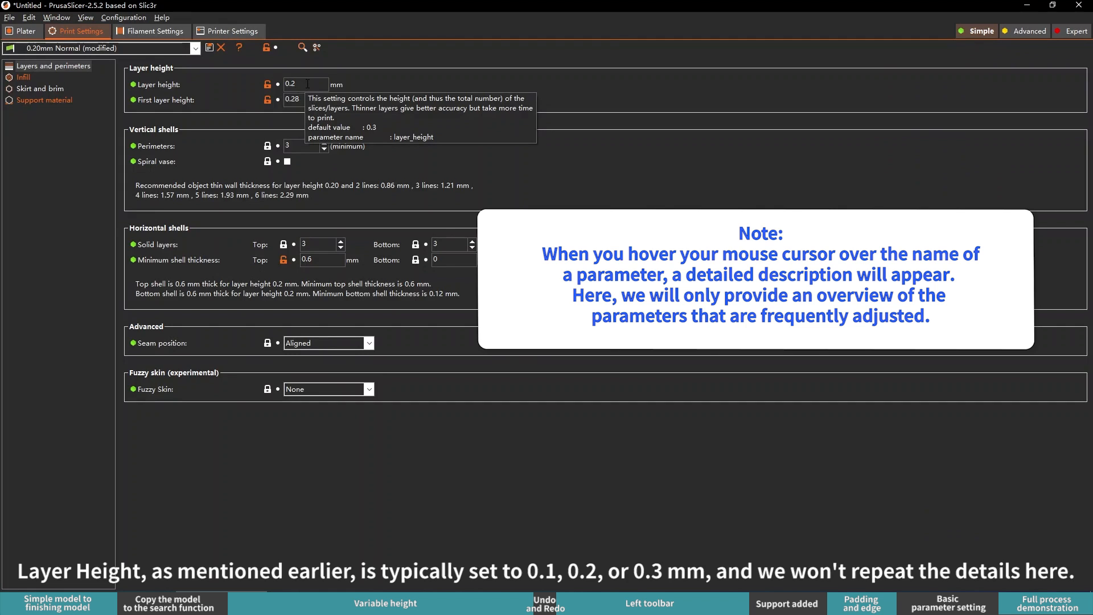
pyautogui.click(150, 30)
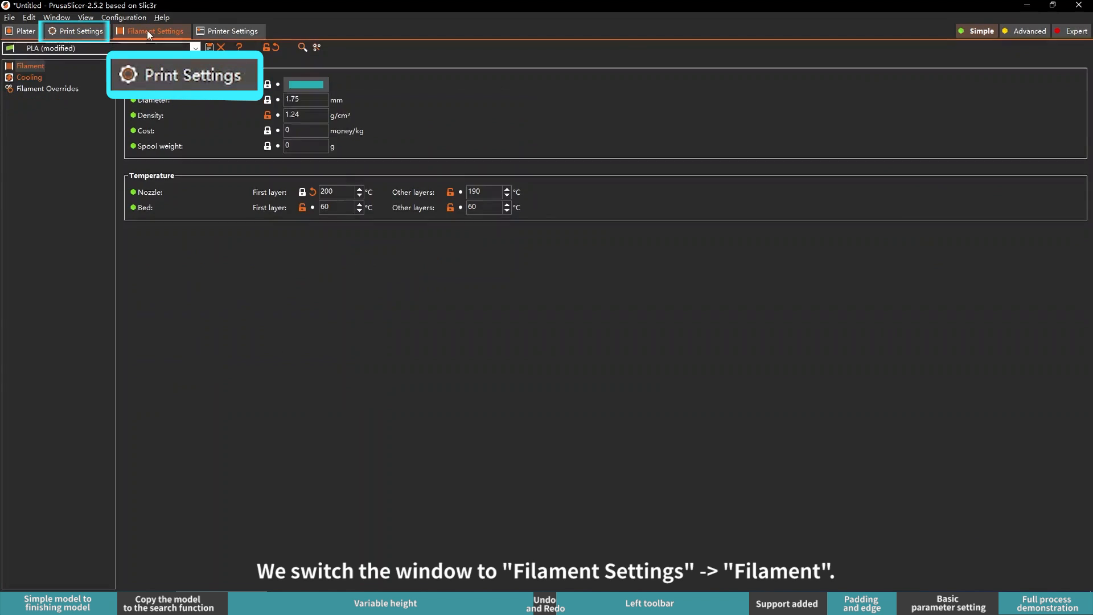
# Check the PLA temperatures on the Filament page and bring up the Cooling options.
pyautogui.click(155, 31)
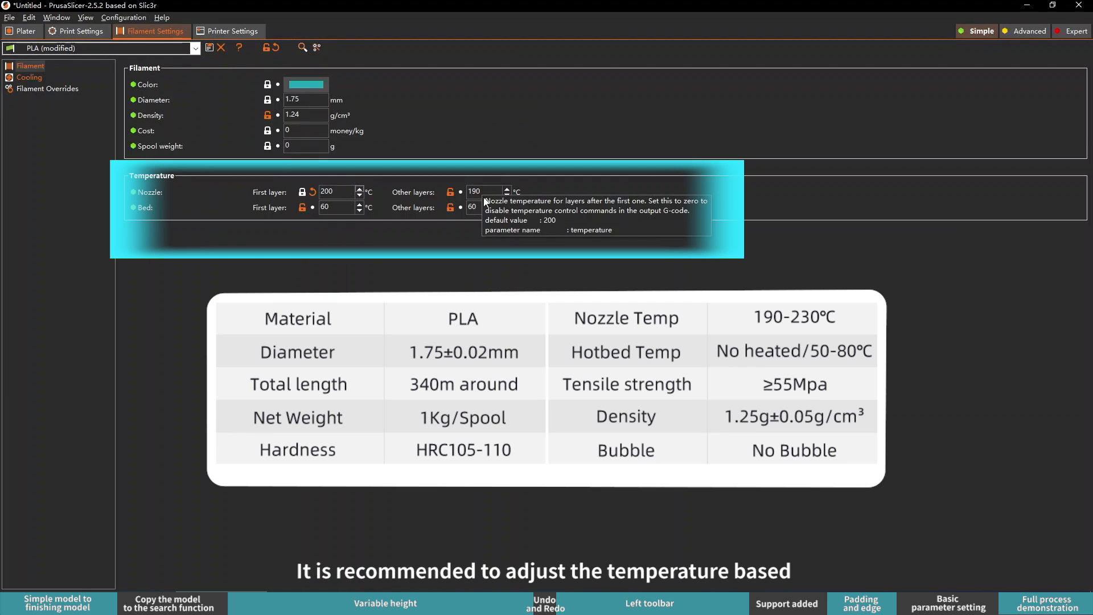
pyautogui.moveTo(486, 207)
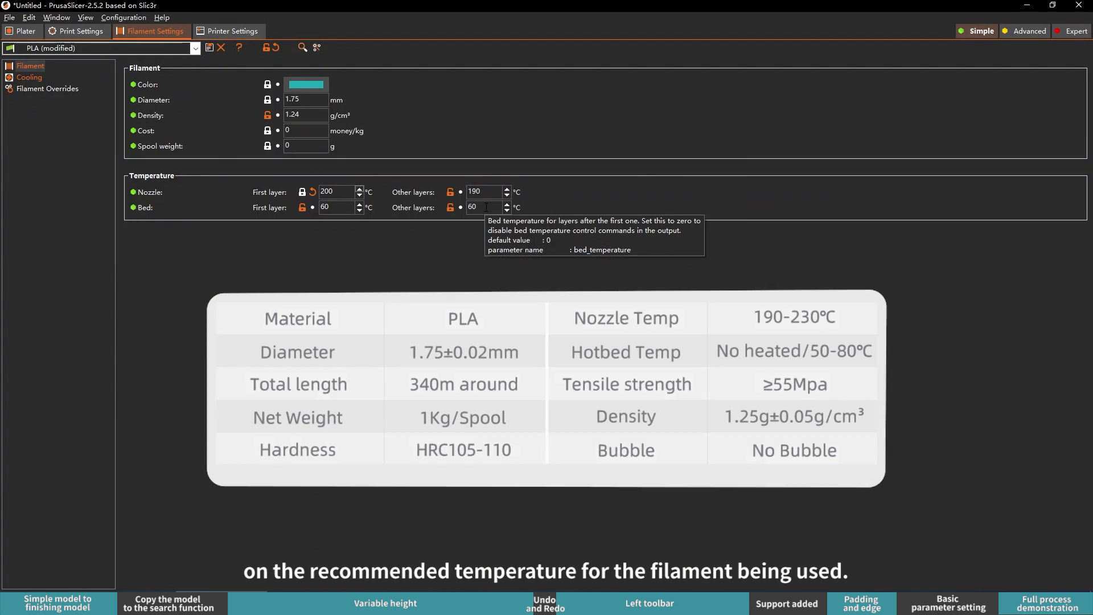
pyautogui.click(29, 76)
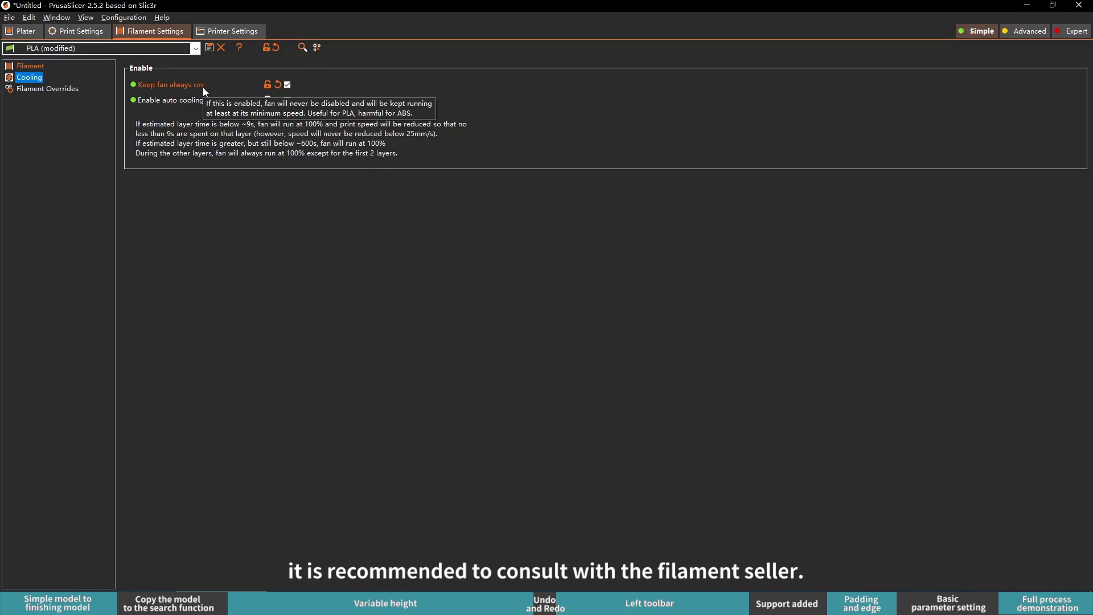
pyautogui.moveTo(167, 515)
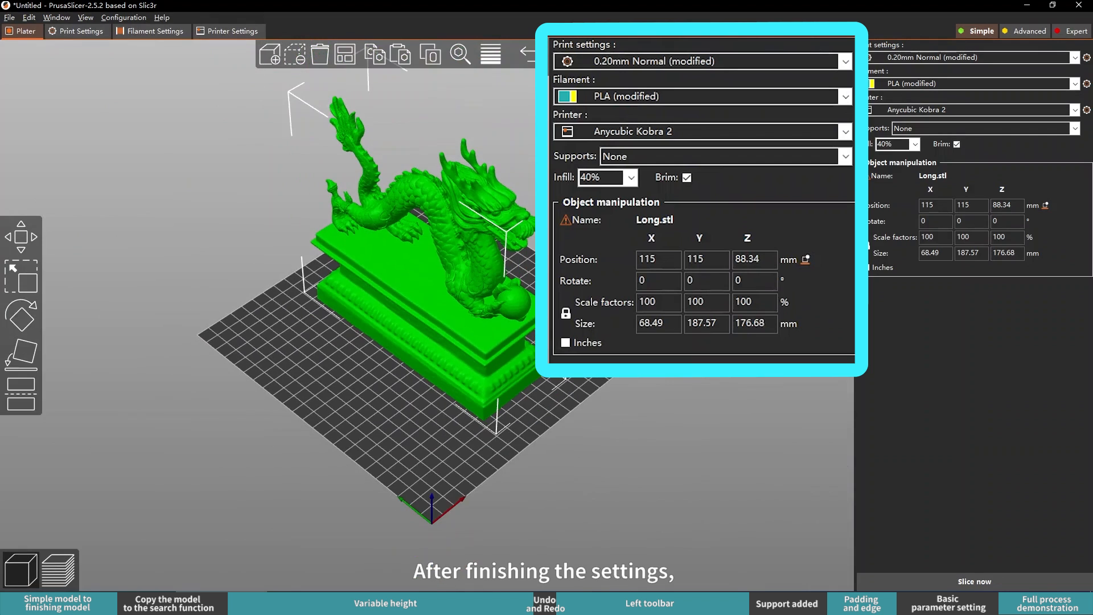
# Reslice the dragon with supports Everywhere and start the G-code export.
pyautogui.click(630, 178)
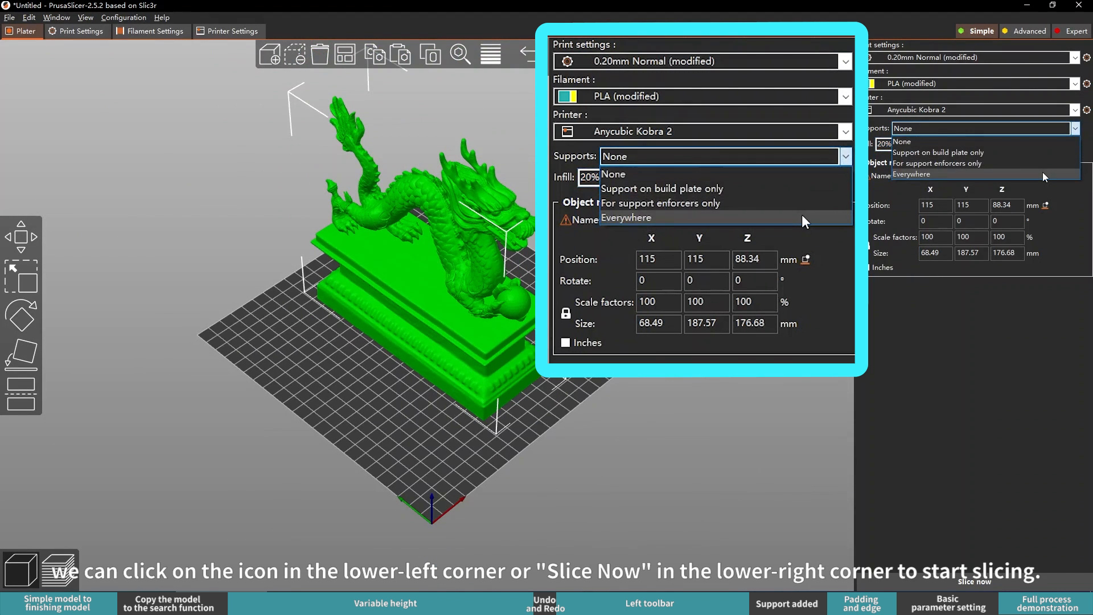
pyautogui.click(626, 216)
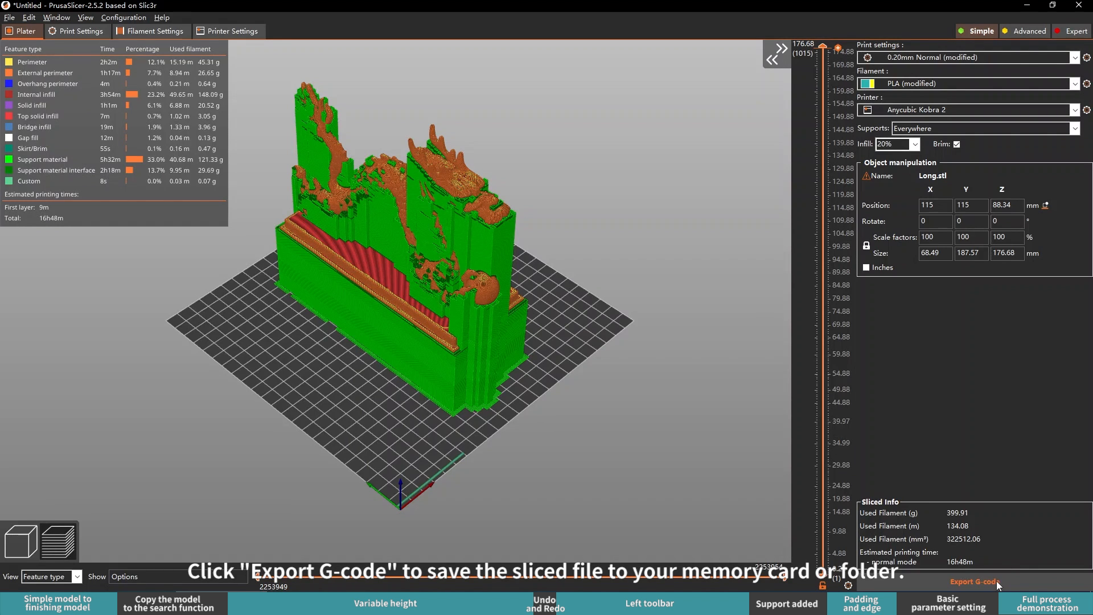
pyautogui.click(973, 582)
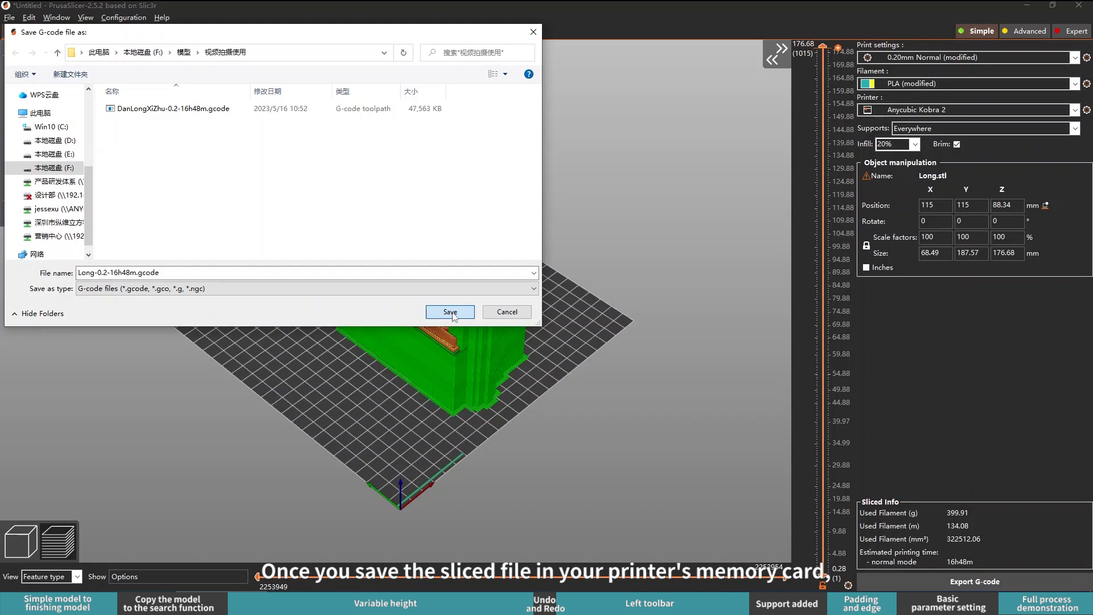
# Save the sliced dragon as Long-0.2-16h48m.gcode.
pyautogui.click(450, 312)
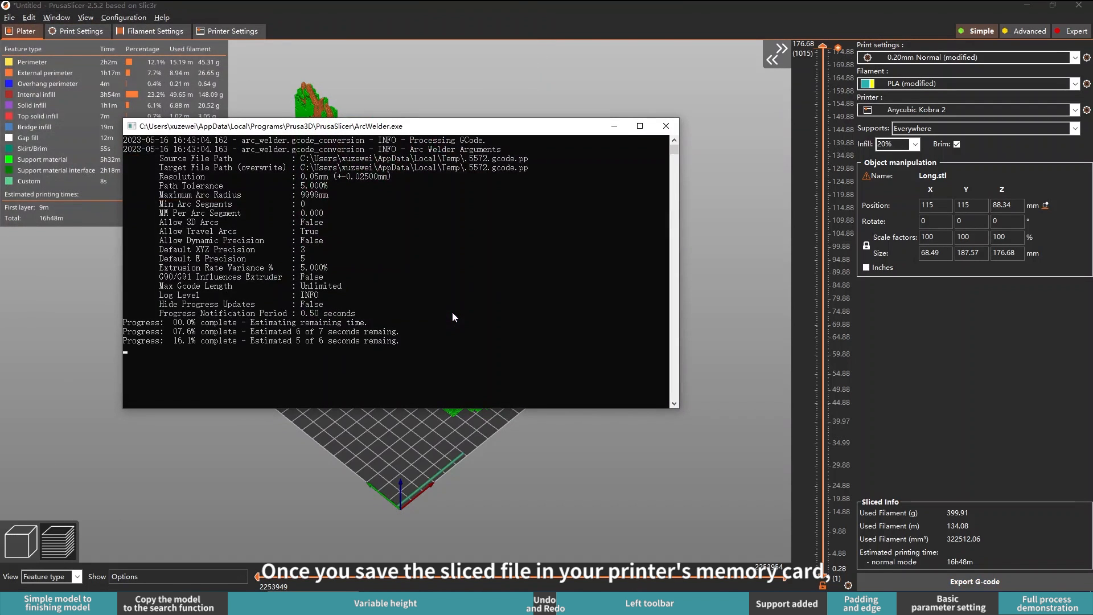